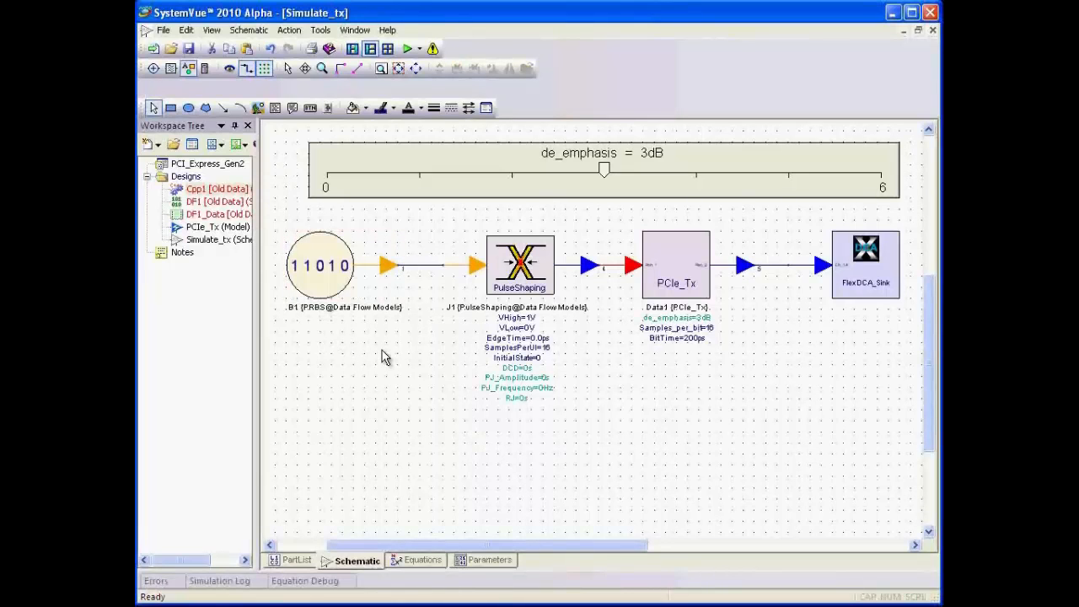
{"action": "mouse_move", "coordinate": [530, 444]}
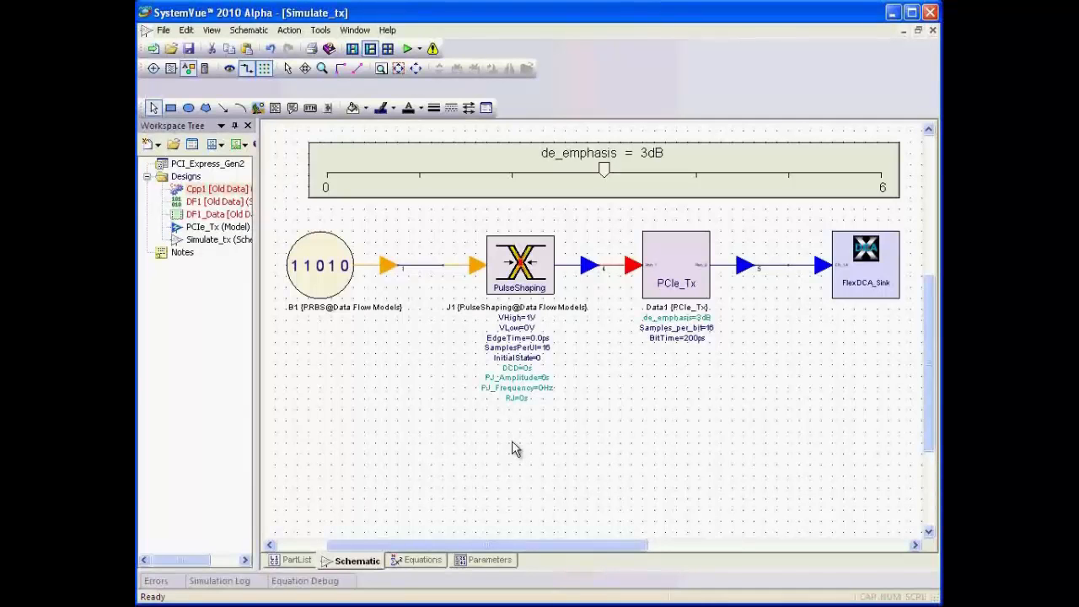
{"action": "mouse_move", "coordinate": [375, 438]}
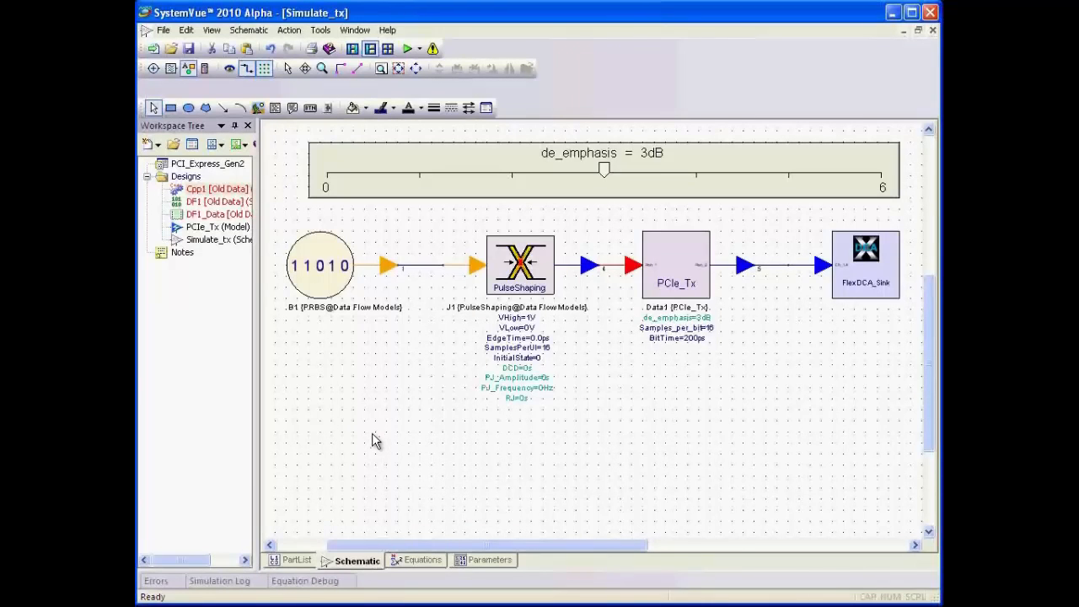
{"action": "mouse_move", "coordinate": [596, 385]}
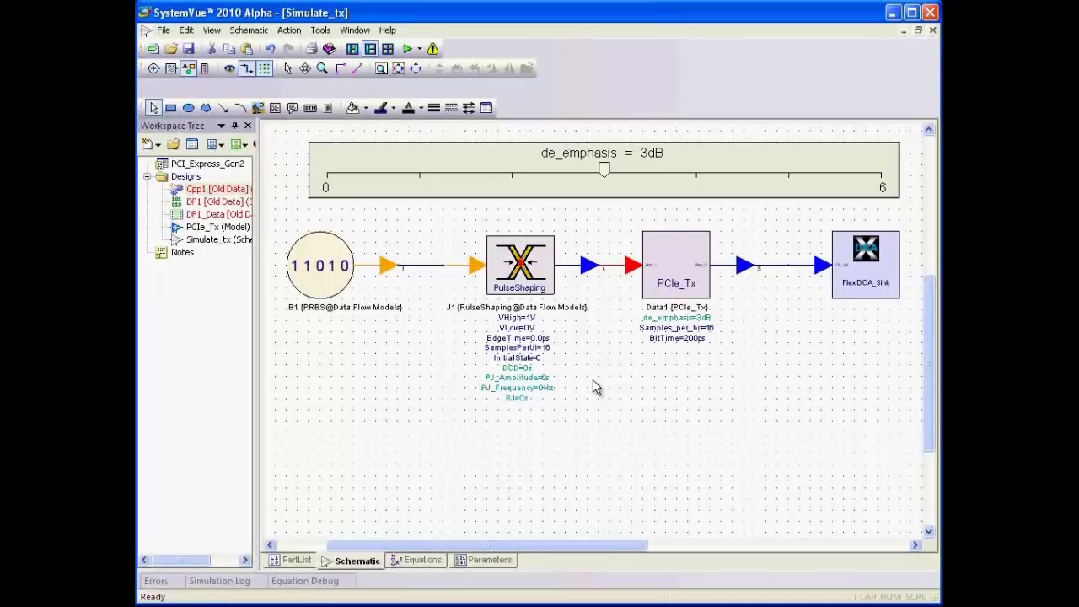
{"action": "mouse_move", "coordinate": [590, 356]}
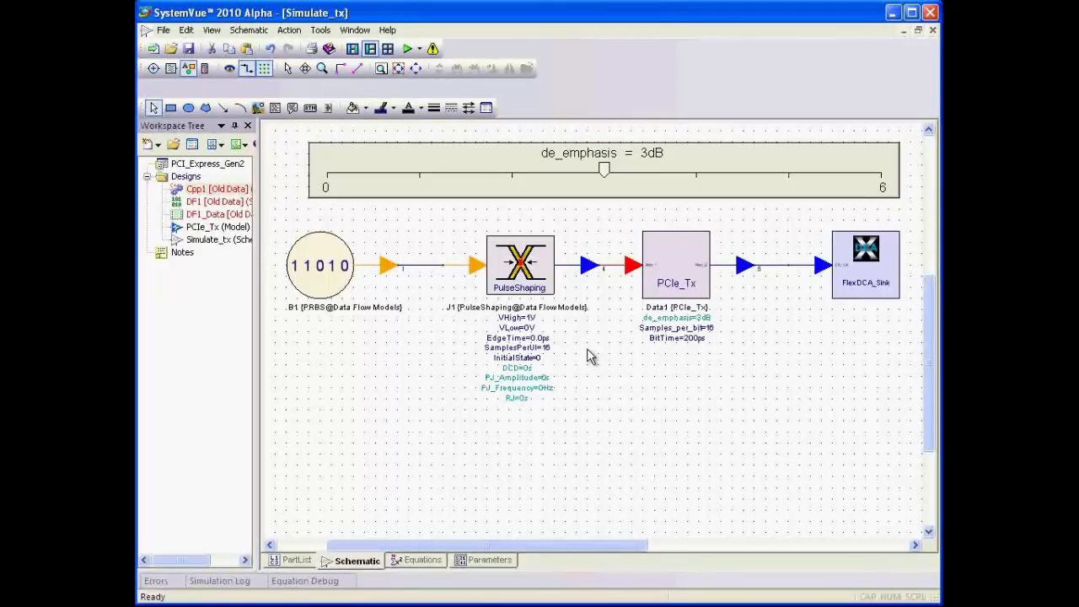
{"action": "mouse_move", "coordinate": [600, 439]}
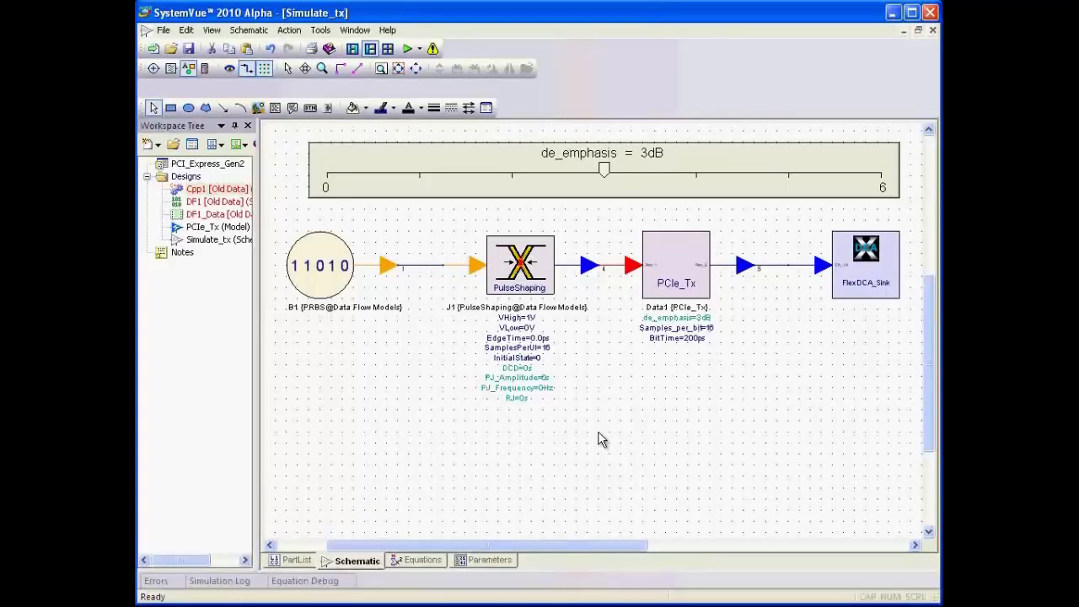
{"action": "mouse_move", "coordinate": [710, 438]}
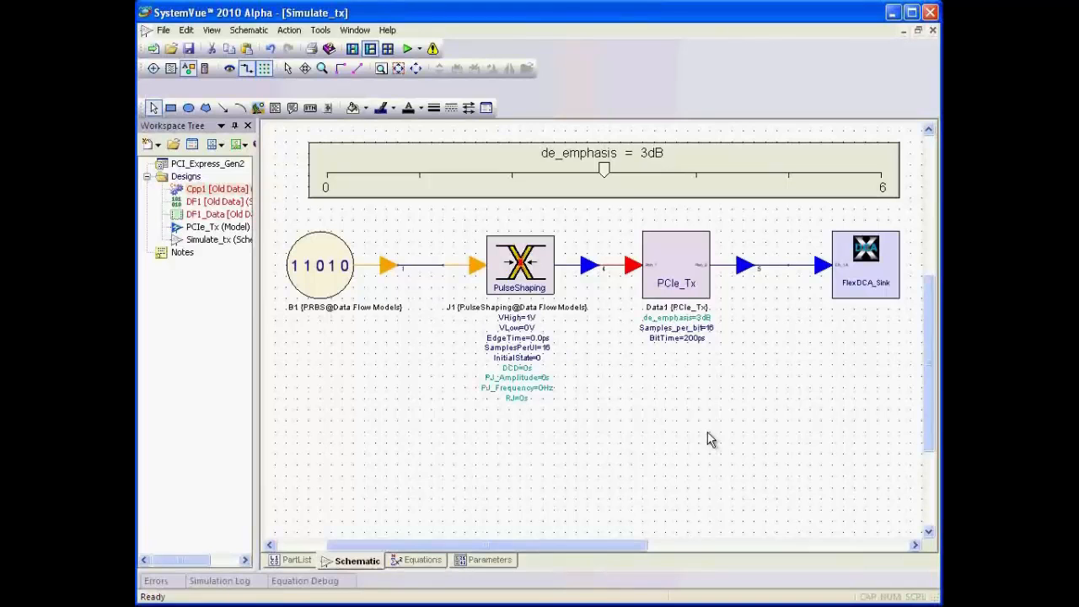
{"action": "mouse_move", "coordinate": [701, 429]}
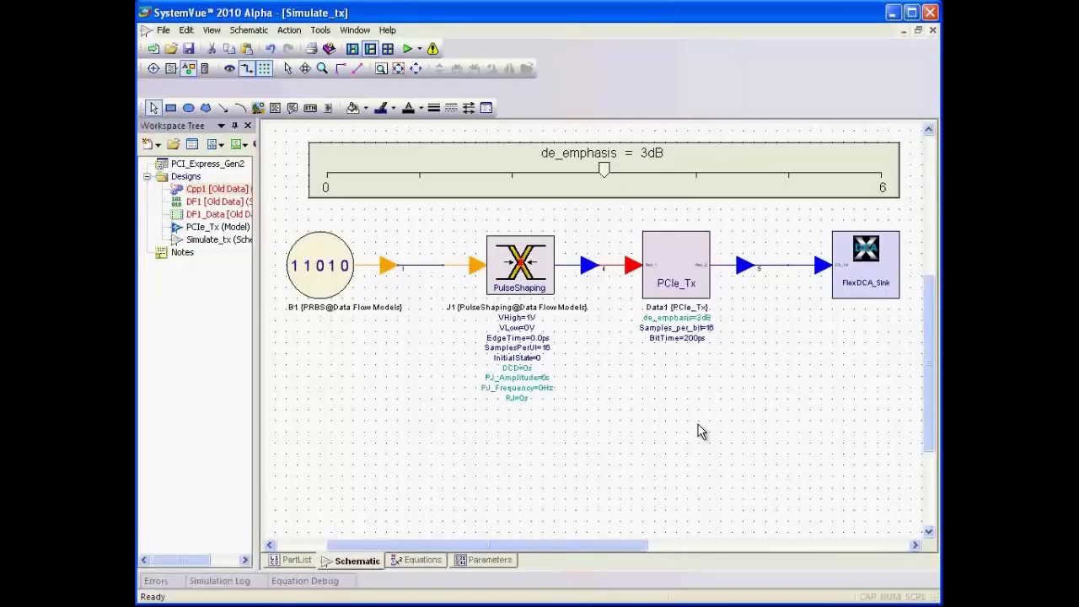
{"action": "mouse_move", "coordinate": [685, 424]}
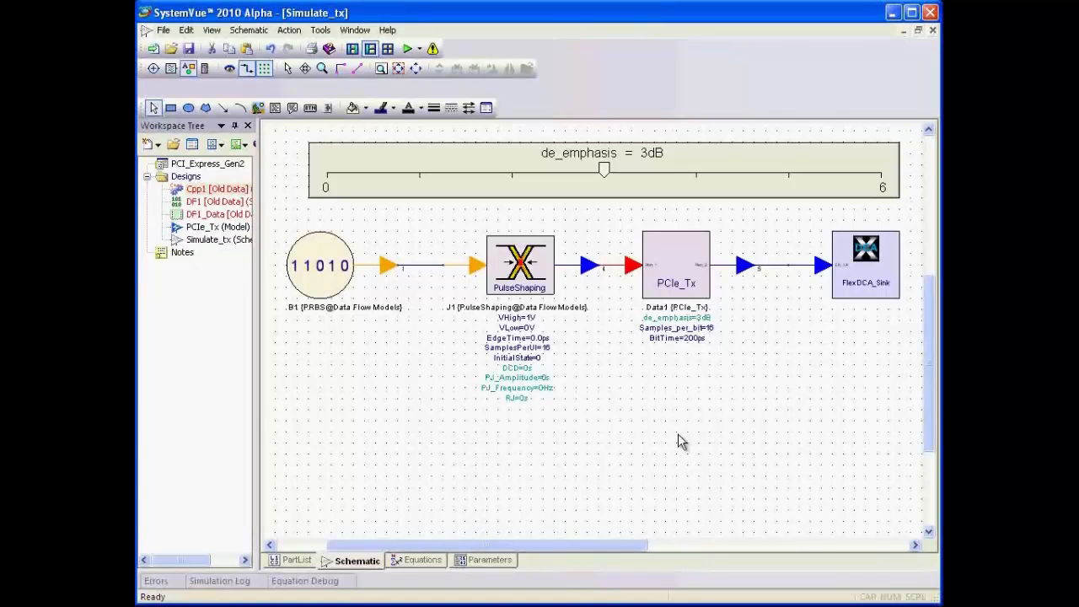
{"action": "mouse_move", "coordinate": [671, 378]}
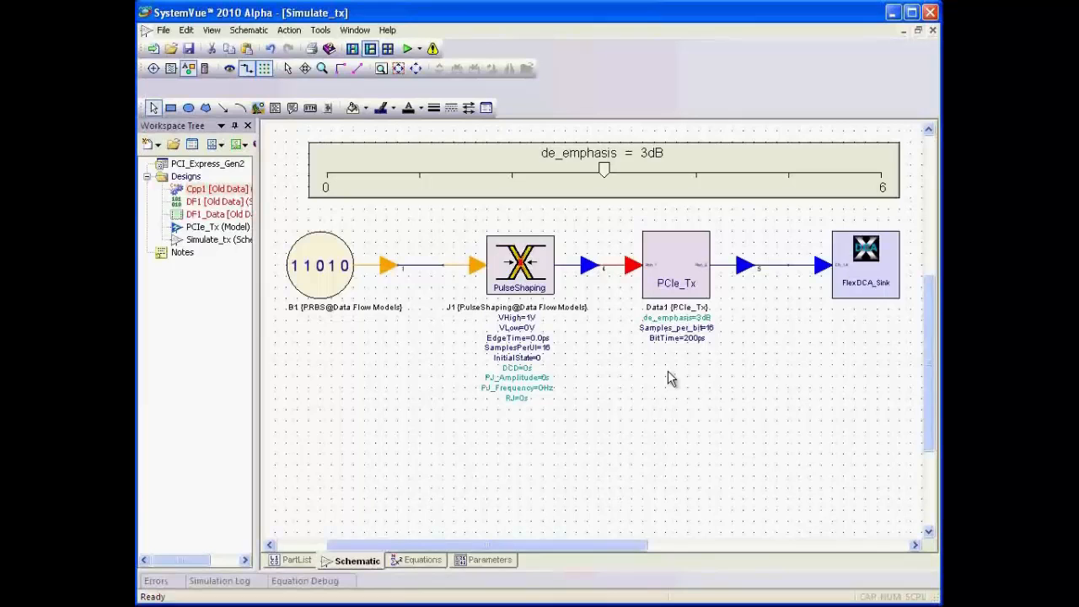
{"action": "mouse_move", "coordinate": [756, 310]}
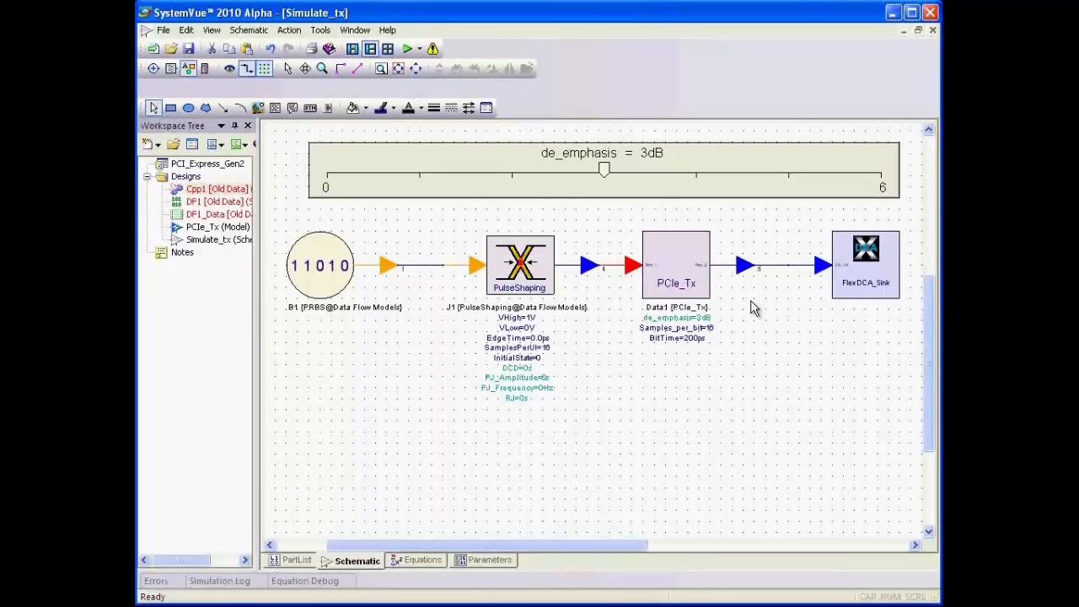
{"action": "mouse_move", "coordinate": [849, 329]}
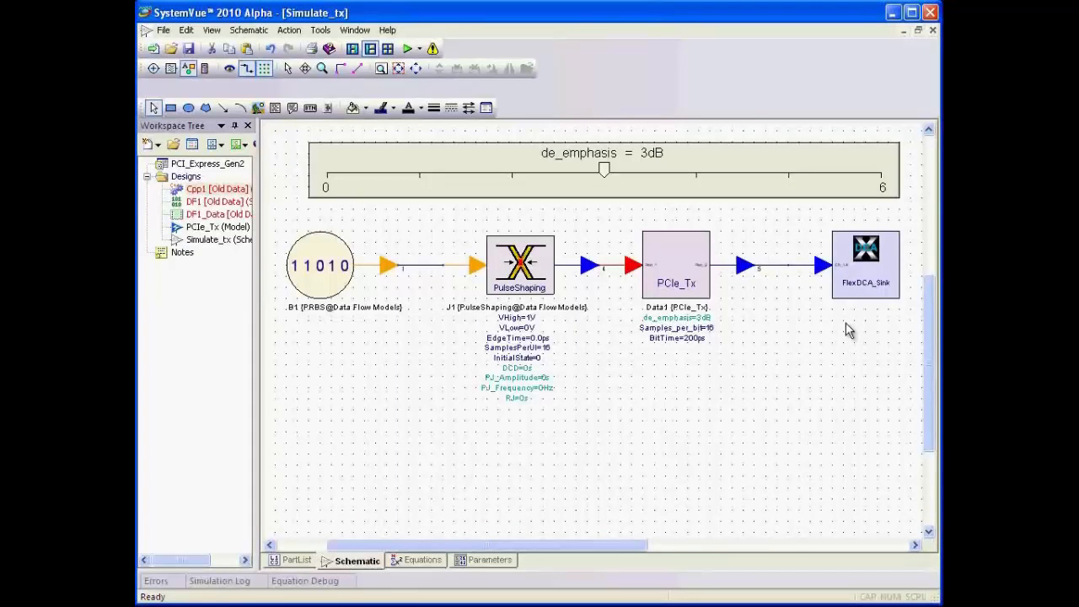
Step: Open the internal schematic of the PCIe_Tx transmitter model
{"action": "right_click", "coordinate": [675, 283]}
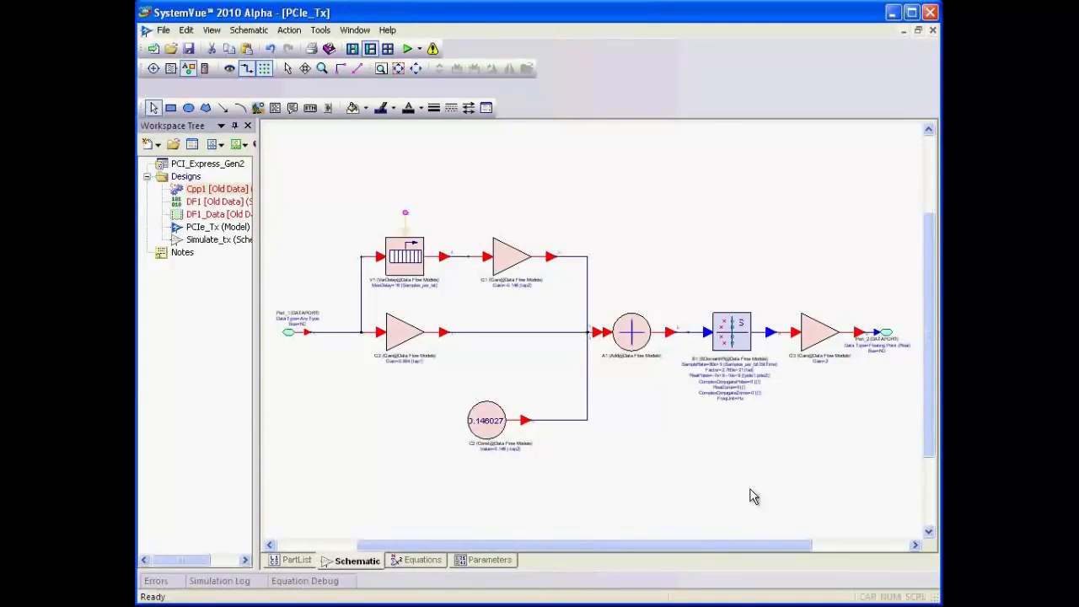
{"action": "mouse_move", "coordinate": [688, 482]}
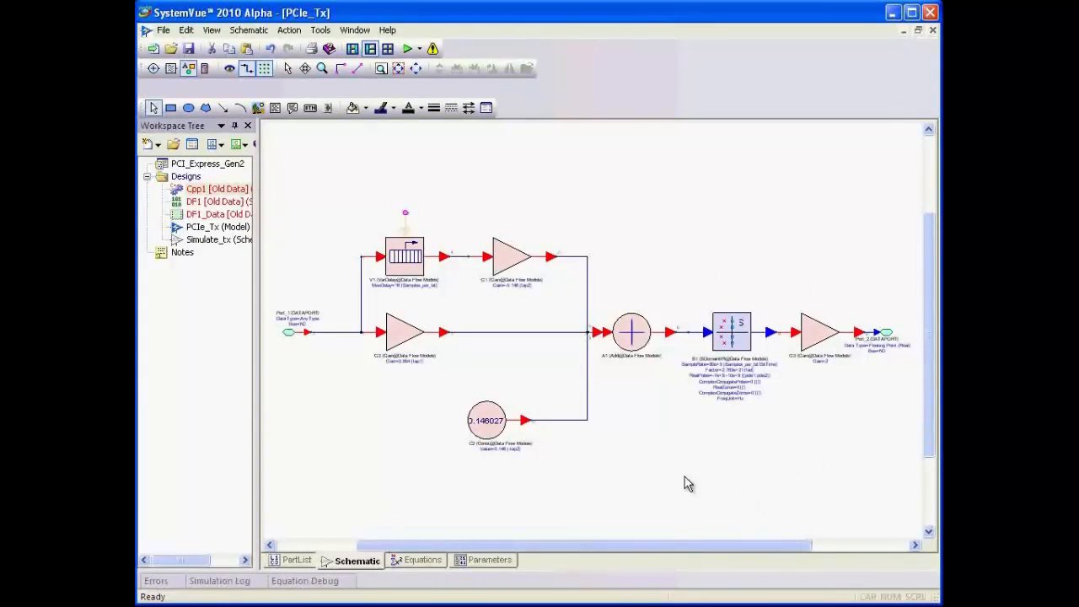
{"action": "mouse_move", "coordinate": [758, 479]}
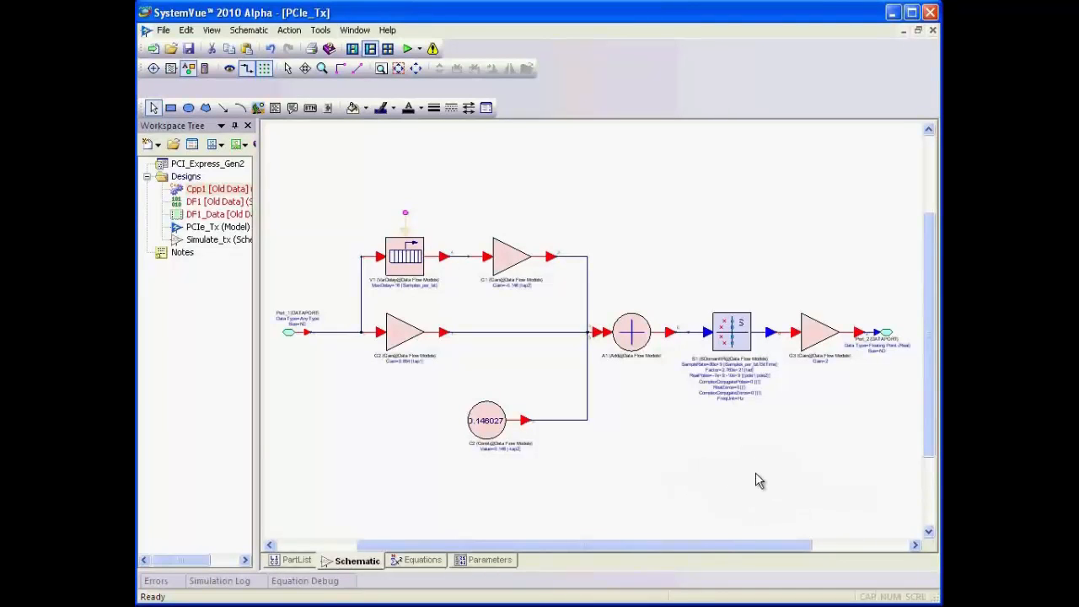
{"action": "left_click", "coordinate": [485, 560]}
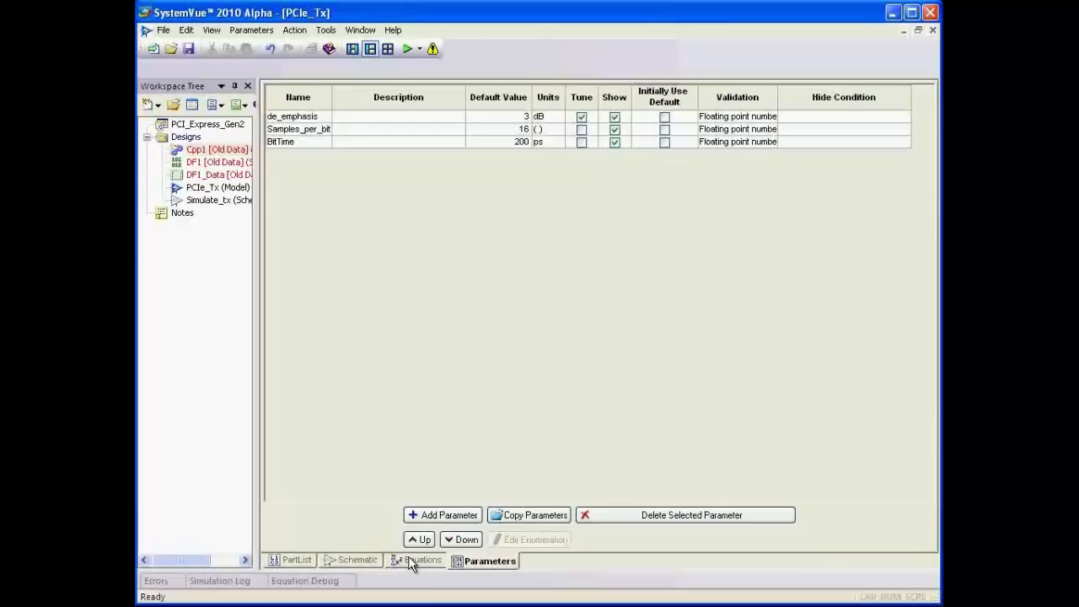
{"action": "left_click", "coordinate": [414, 560]}
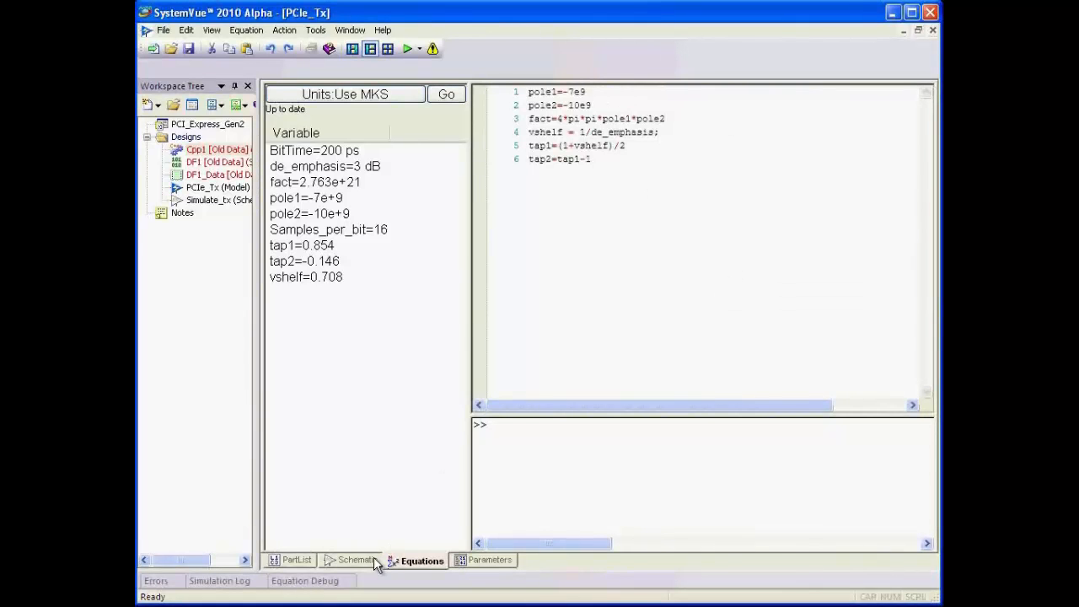
{"action": "left_click", "coordinate": [353, 560]}
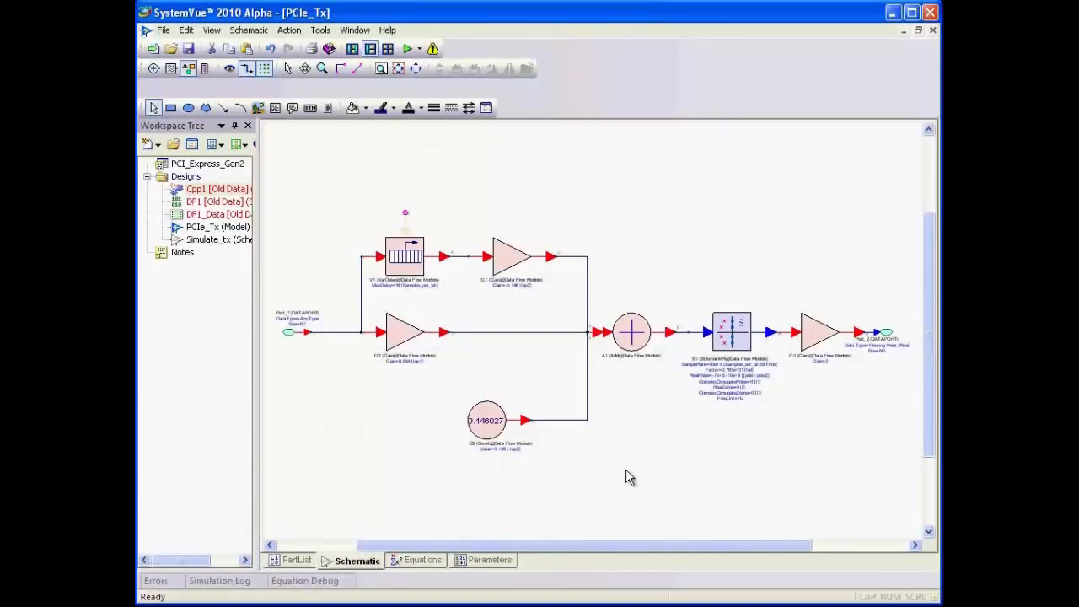
{"action": "mouse_move", "coordinate": [492, 560]}
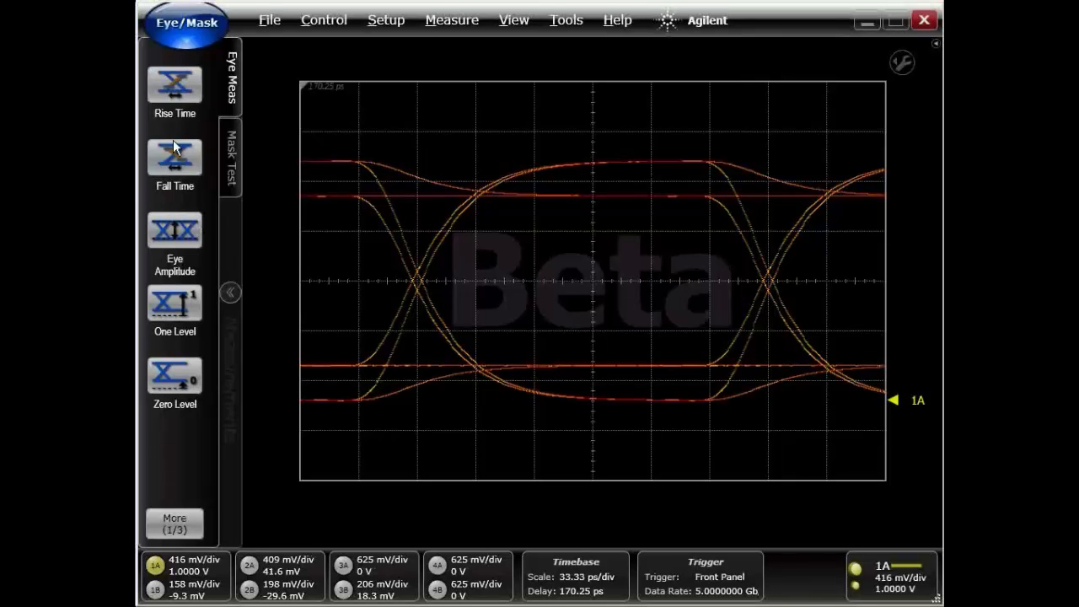
Step: Add Rise Time (45.5 ps) and Eye Amplitude (1.690 V) measurements to the eye diagram
{"action": "left_click", "coordinate": [175, 84]}
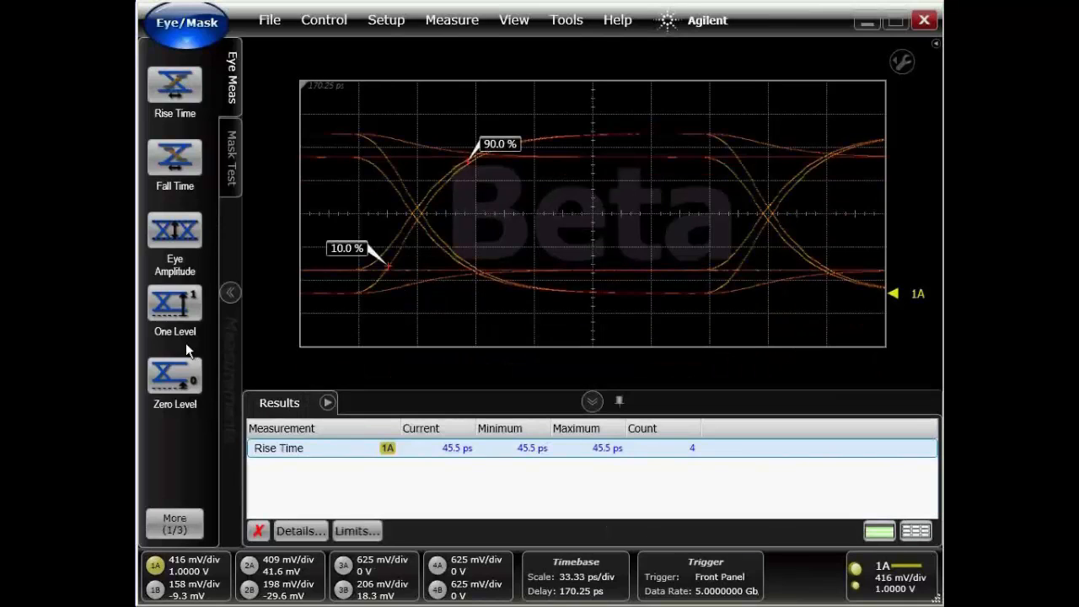
{"action": "left_click", "coordinate": [175, 240]}
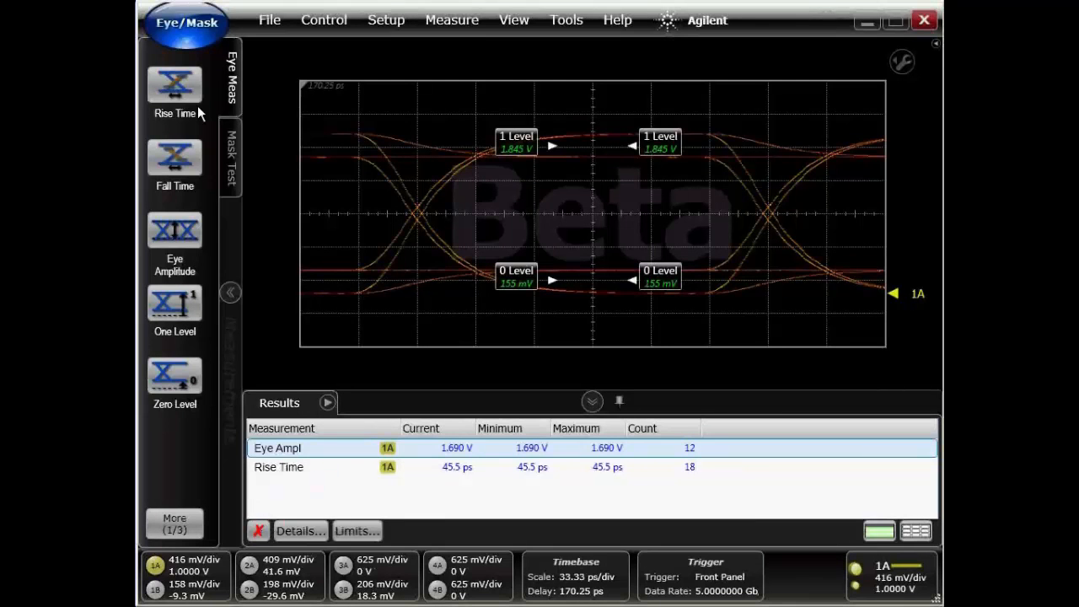
{"action": "left_click", "coordinate": [186, 25]}
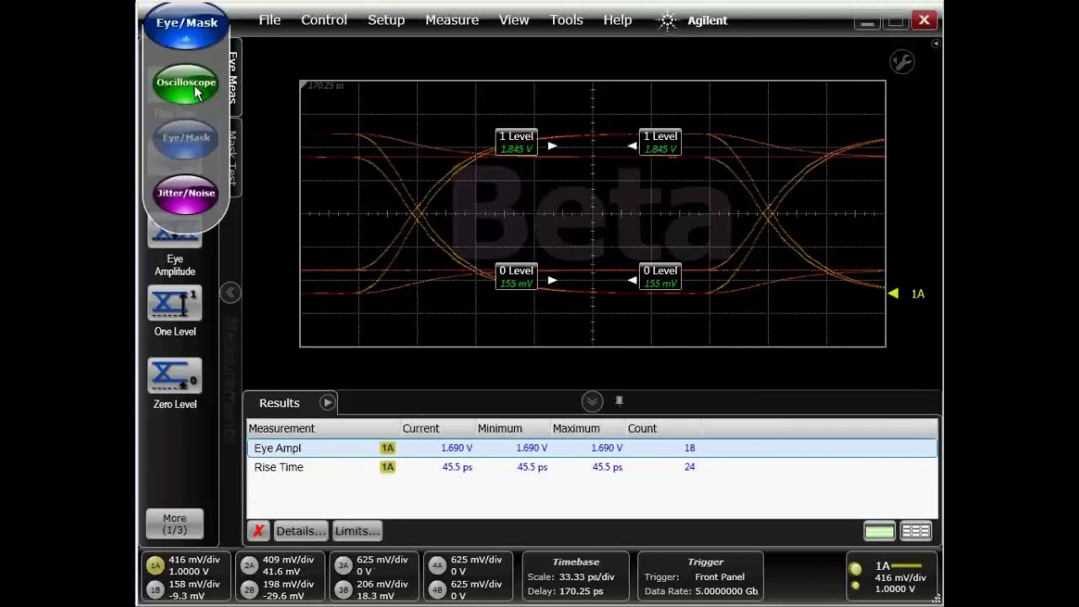
Step: Switch FlexDCA to Oscilloscope mode to view the bit pattern as a time waveform
{"action": "left_click", "coordinate": [184, 84]}
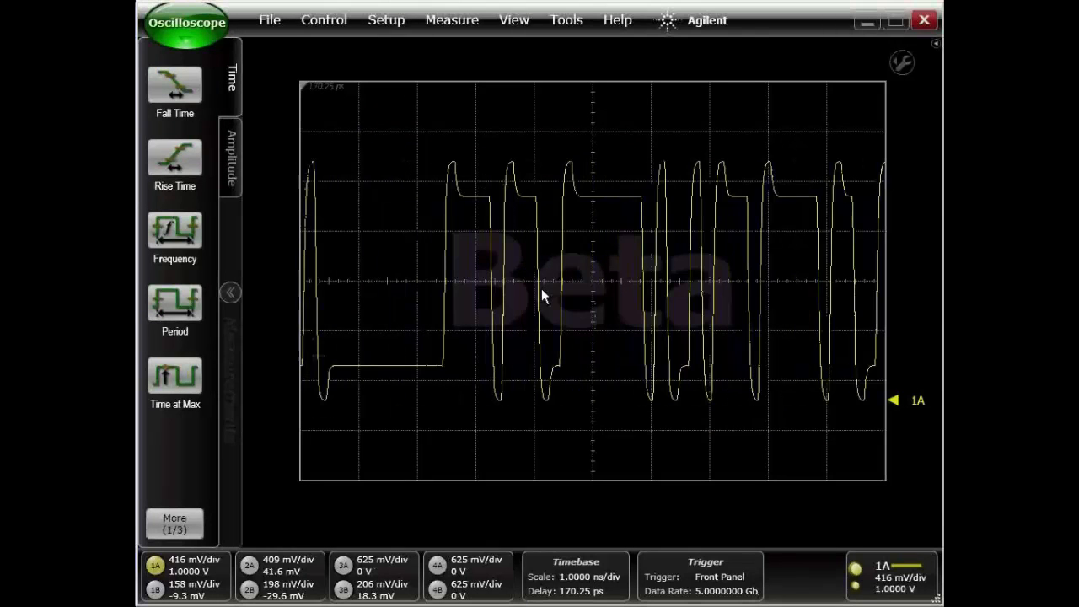
{"action": "mouse_move", "coordinate": [466, 195]}
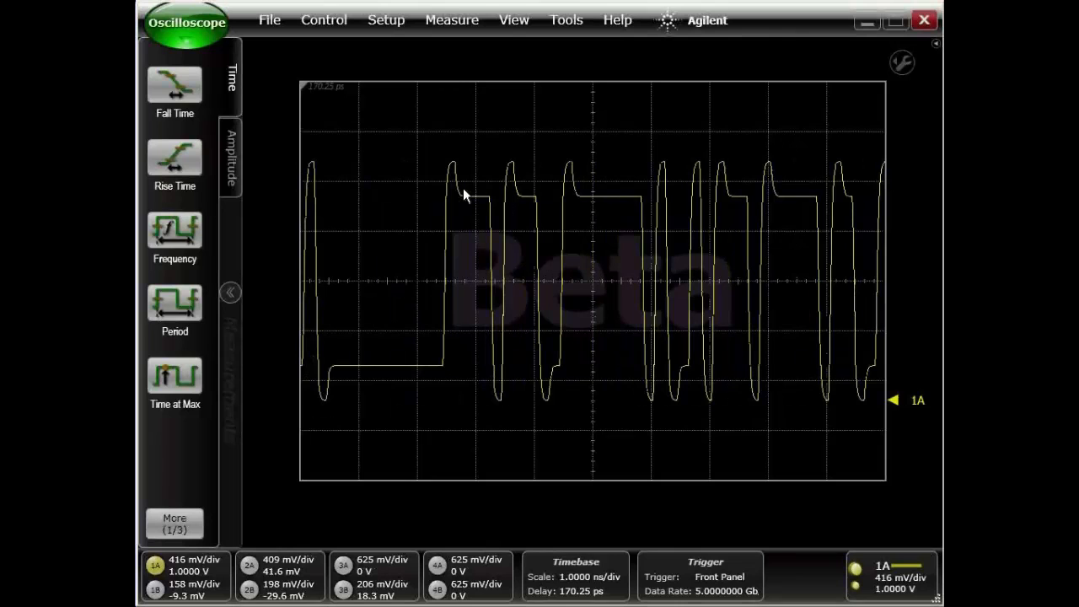
{"action": "mouse_move", "coordinate": [490, 207]}
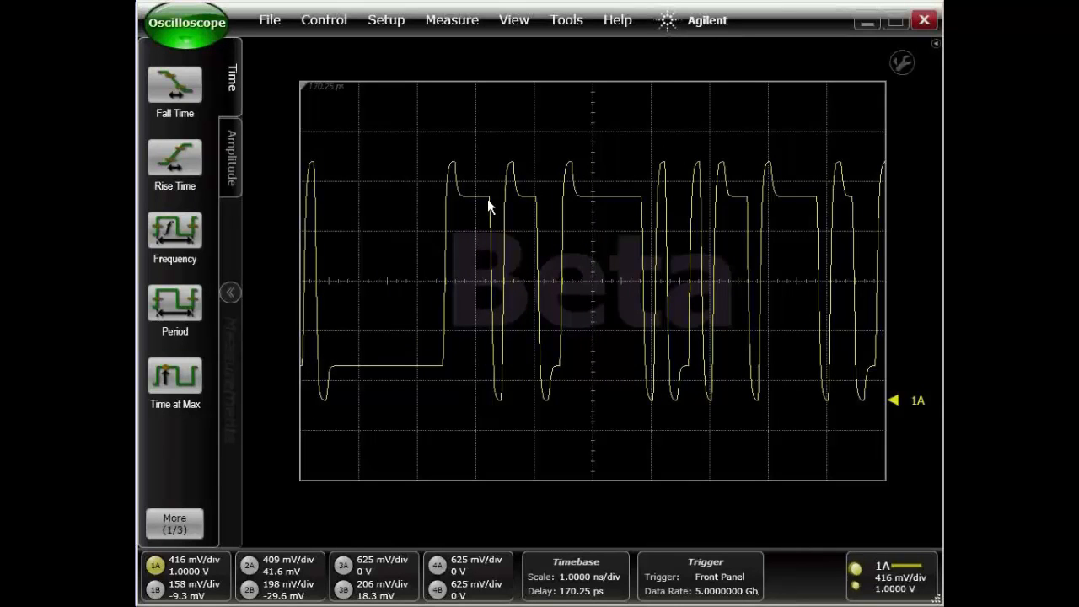
{"action": "mouse_move", "coordinate": [486, 204]}
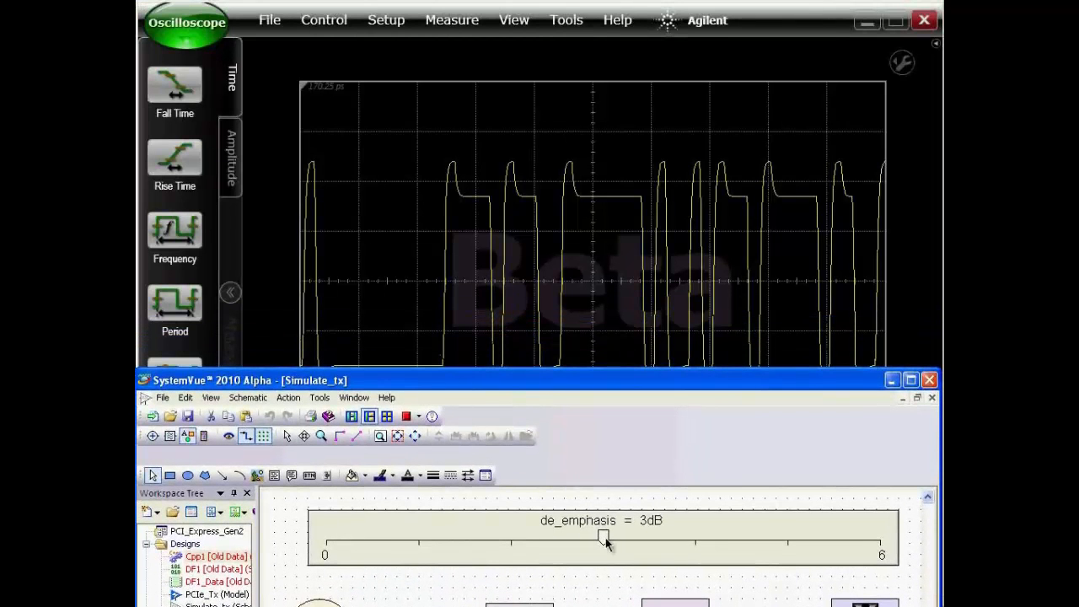
Step: Raise de_emphasis from about 3.6 dB up to roughly 5.18 dB while watching the waveform
{"action": "left_click_drag", "start_coordinate": [604, 539], "coordinate": [660, 539]}
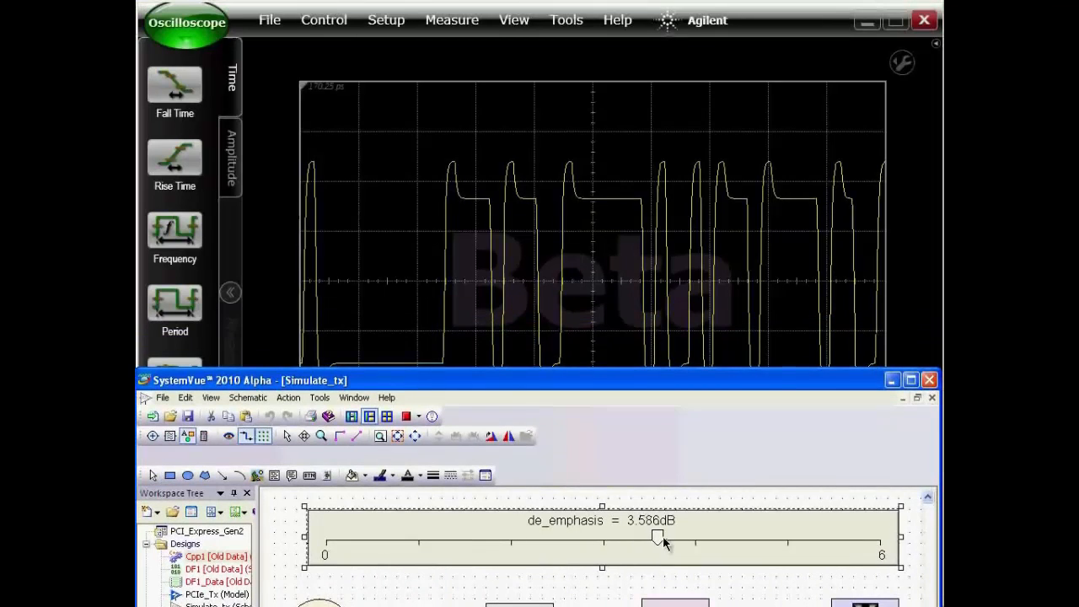
{"action": "left_click_drag", "start_coordinate": [657, 539], "coordinate": [698, 539]}
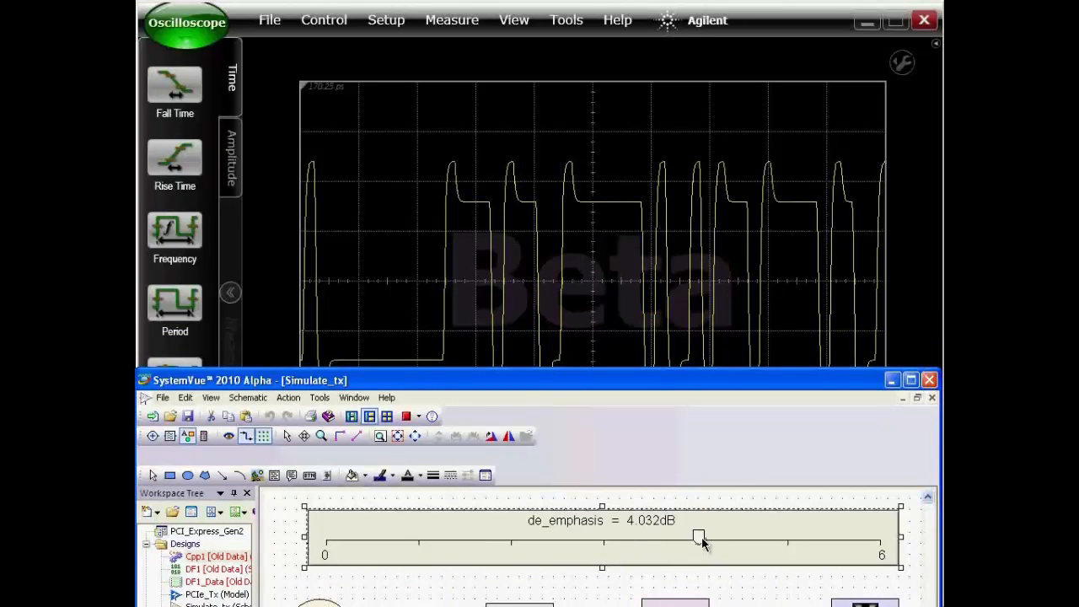
{"action": "left_click_drag", "start_coordinate": [698, 536], "coordinate": [796, 536]}
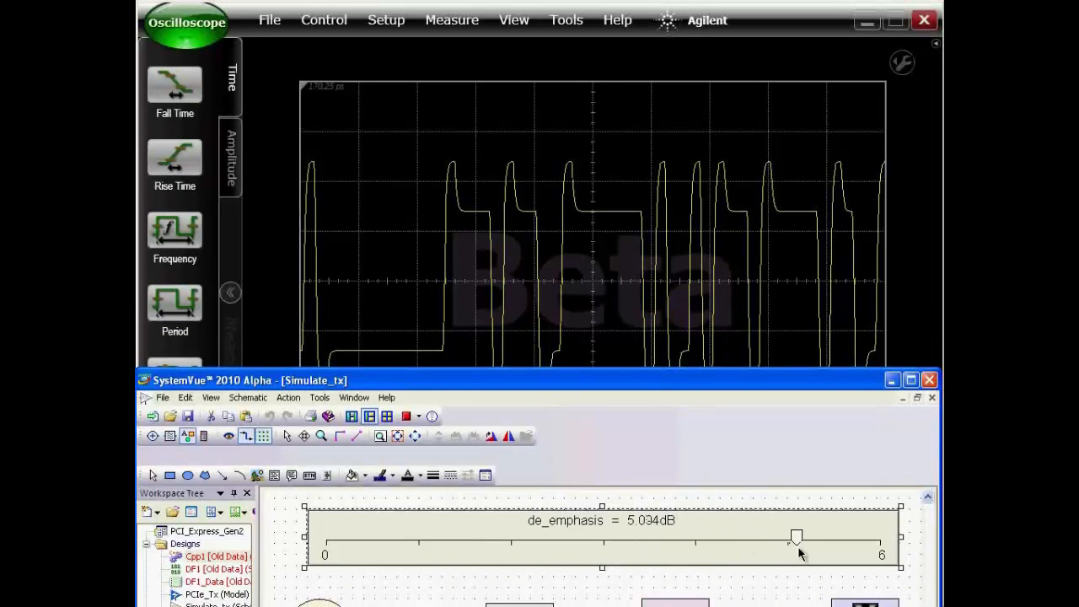
{"action": "left_click_drag", "start_coordinate": [795, 538], "coordinate": [806, 538]}
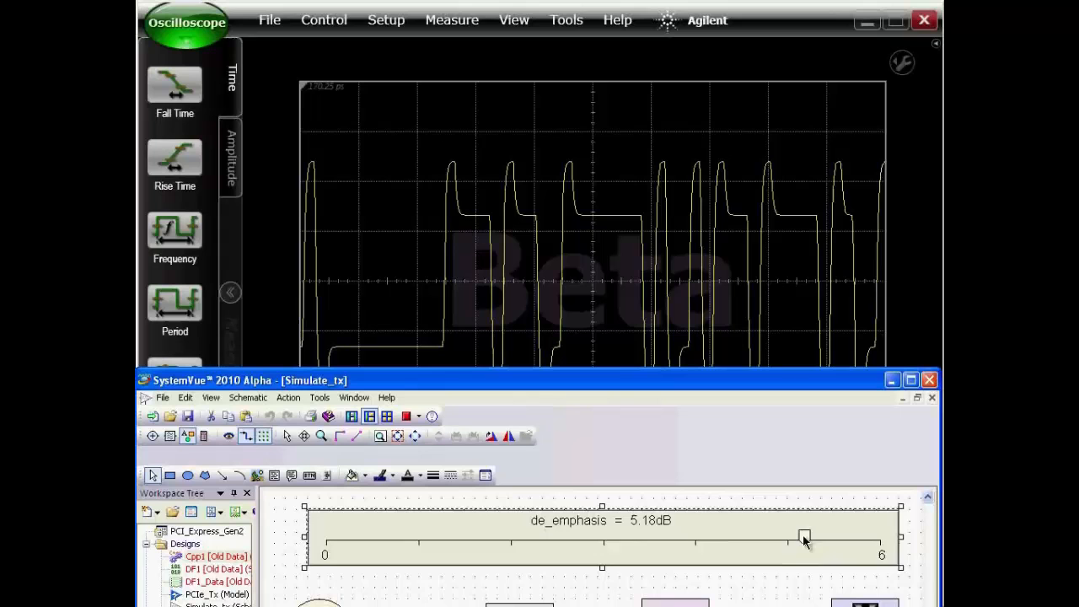
Step: Lower de_emphasis back down through 4.2 and 2.2 dB to about 0.45 dB, flattening the waveform
{"action": "left_click_drag", "start_coordinate": [802, 538], "coordinate": [711, 537]}
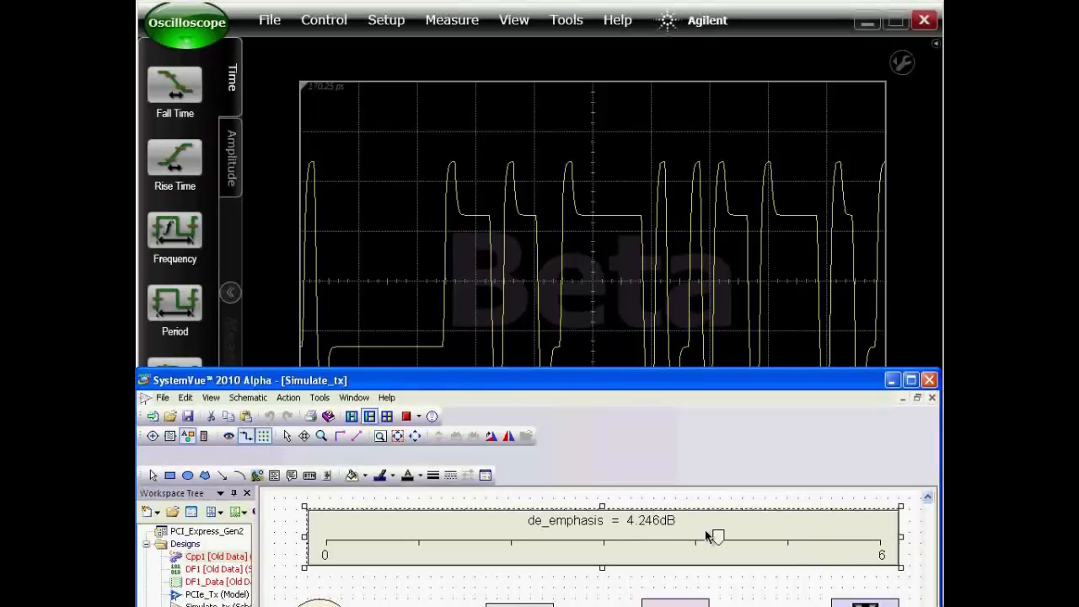
{"action": "left_click_drag", "start_coordinate": [716, 536], "coordinate": [538, 536]}
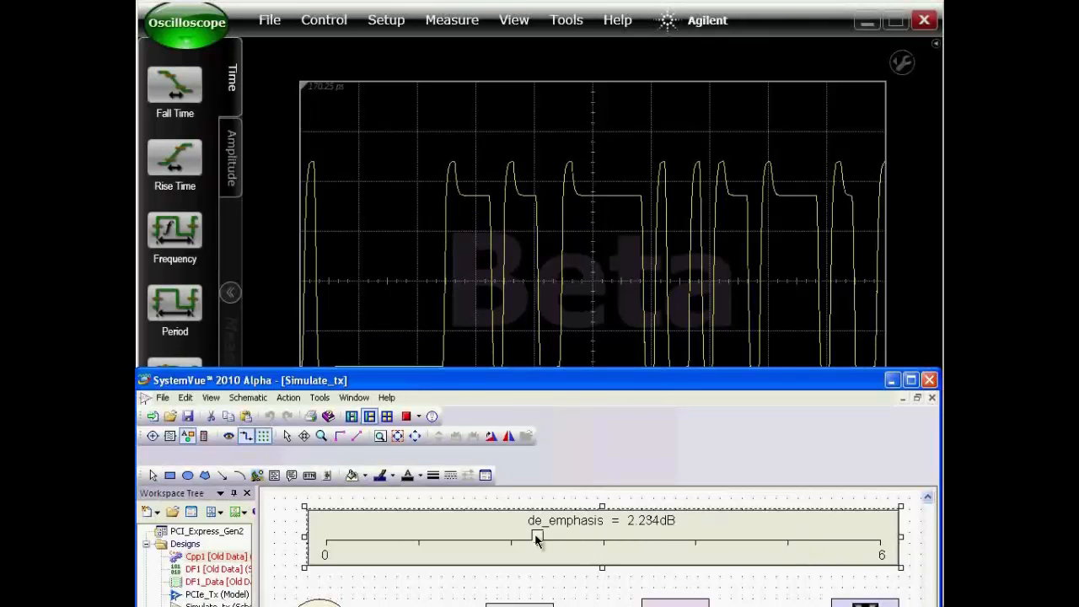
{"action": "left_click_drag", "start_coordinate": [536, 539], "coordinate": [378, 538]}
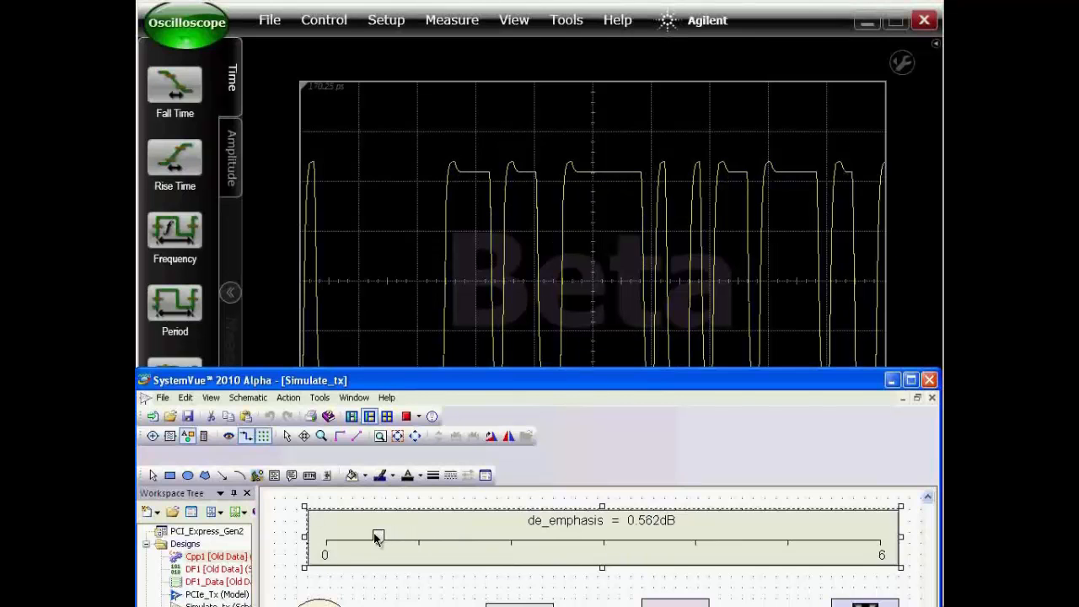
{"action": "left_click_drag", "start_coordinate": [377, 538], "coordinate": [369, 537]}
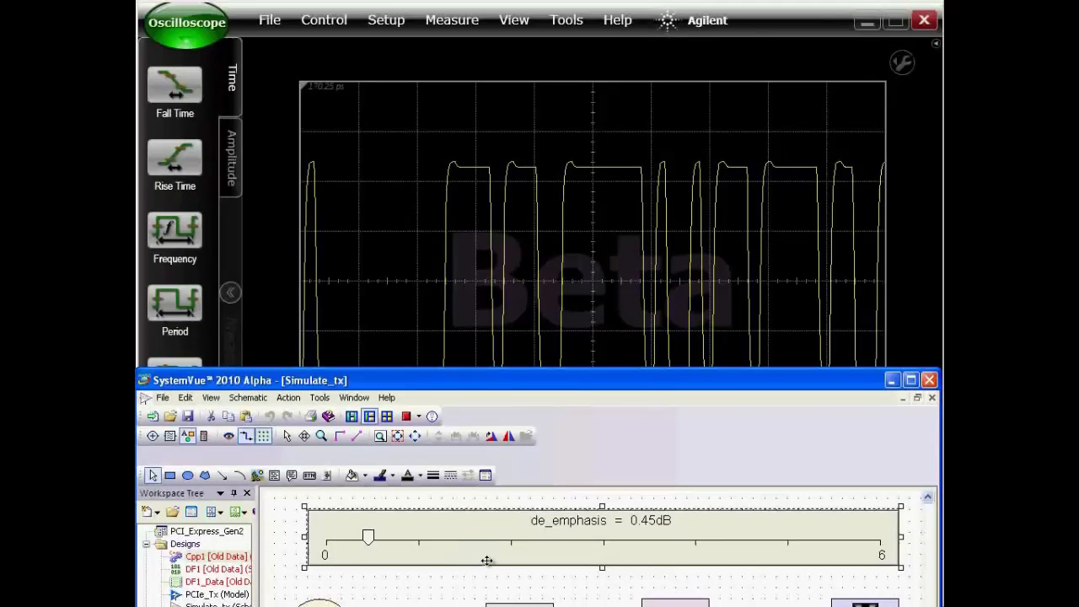
{"action": "left_click", "coordinate": [914, 381]}
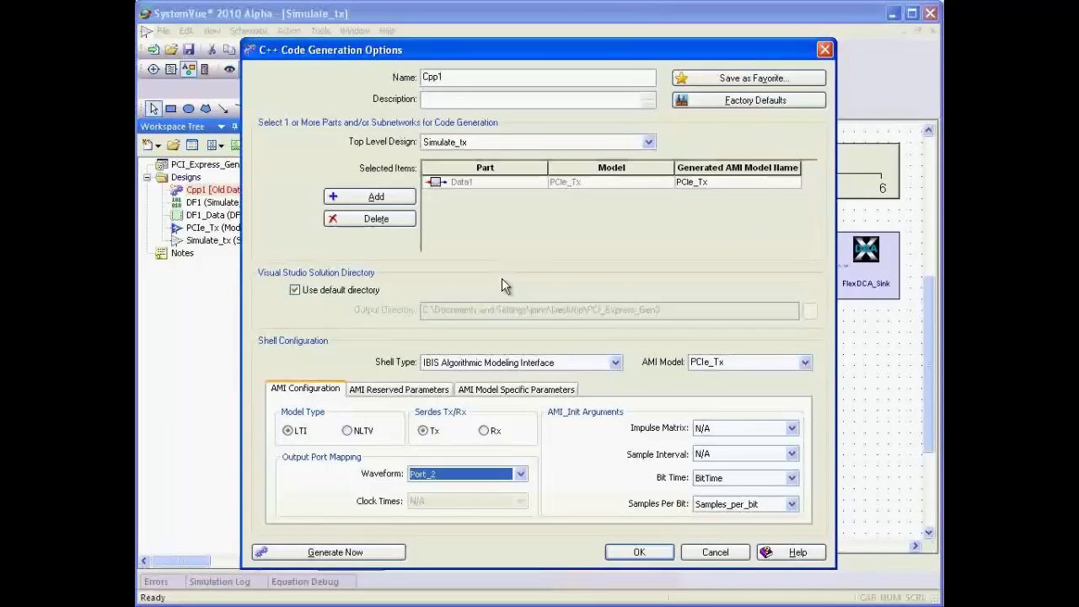
{"action": "mouse_move", "coordinate": [717, 398]}
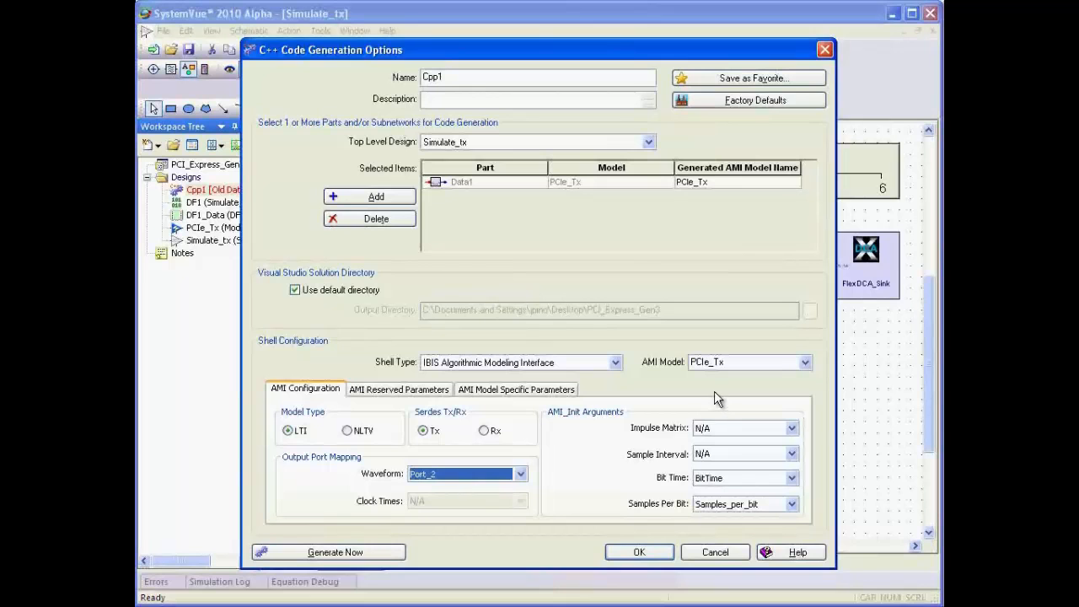
{"action": "mouse_move", "coordinate": [350, 152]}
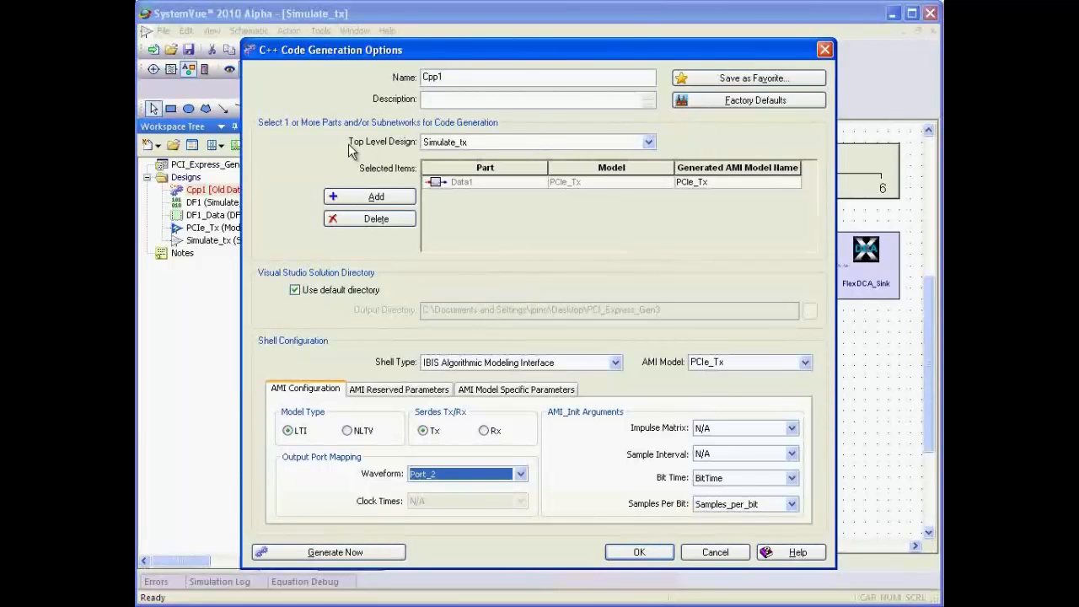
{"action": "mouse_move", "coordinate": [513, 152]}
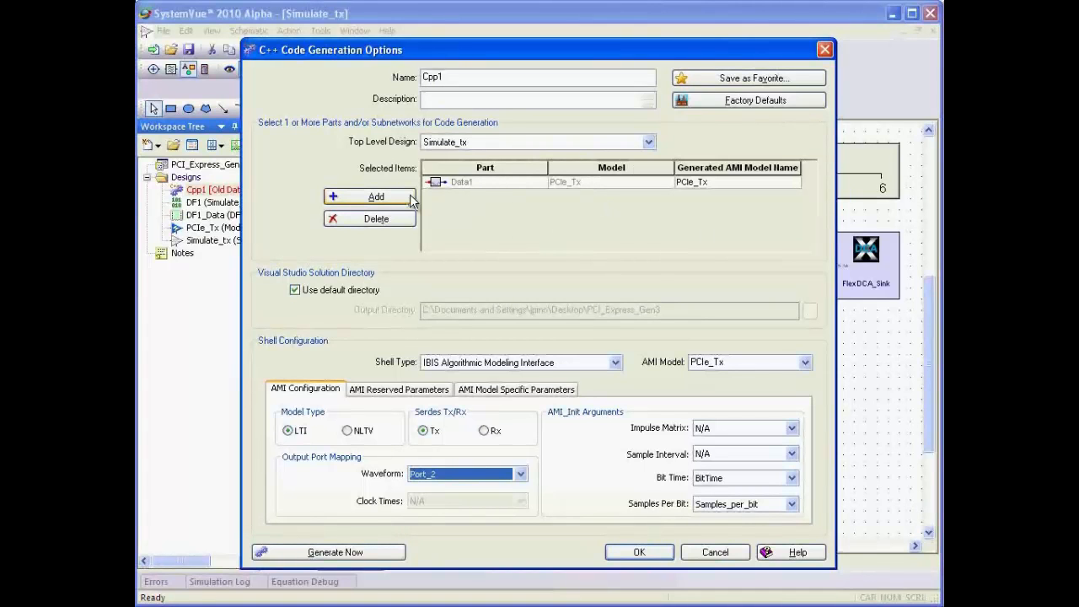
{"action": "mouse_move", "coordinate": [526, 213]}
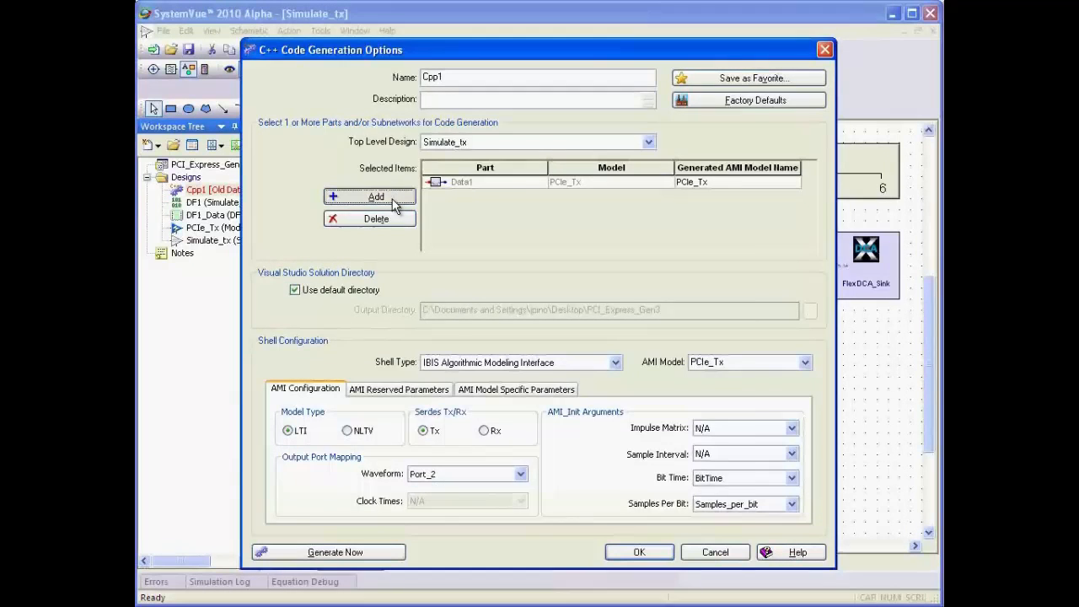
{"action": "left_click", "coordinate": [369, 196]}
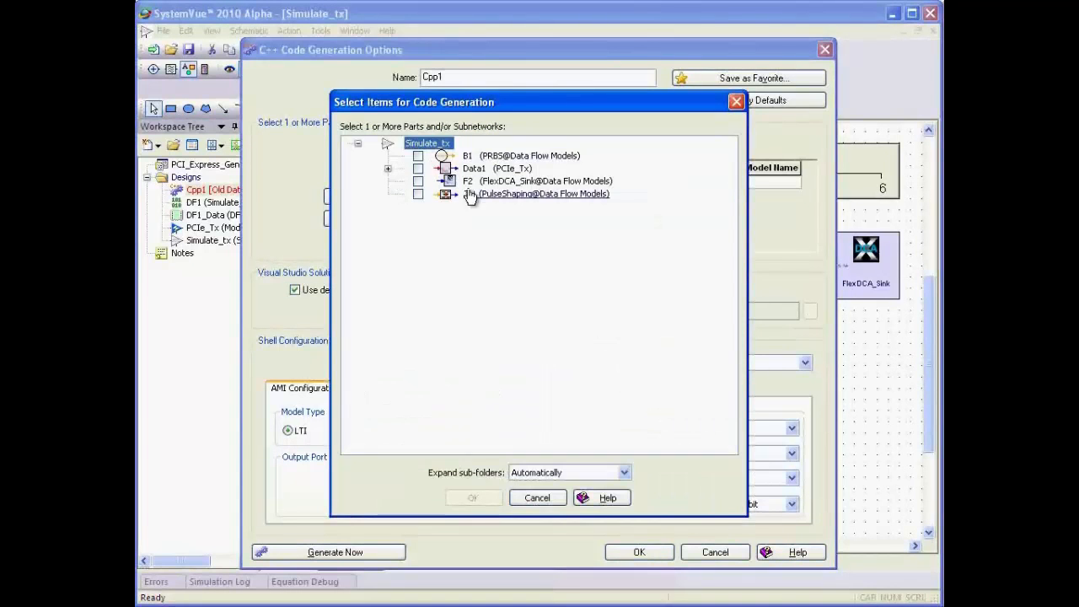
{"action": "left_click", "coordinate": [388, 169]}
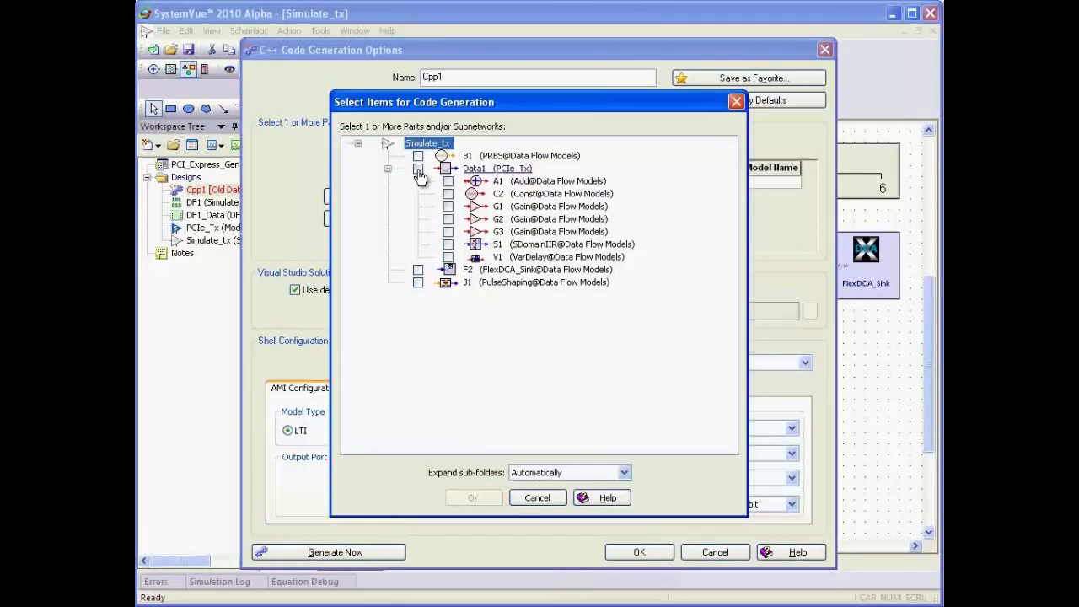
{"action": "left_click", "coordinate": [418, 168]}
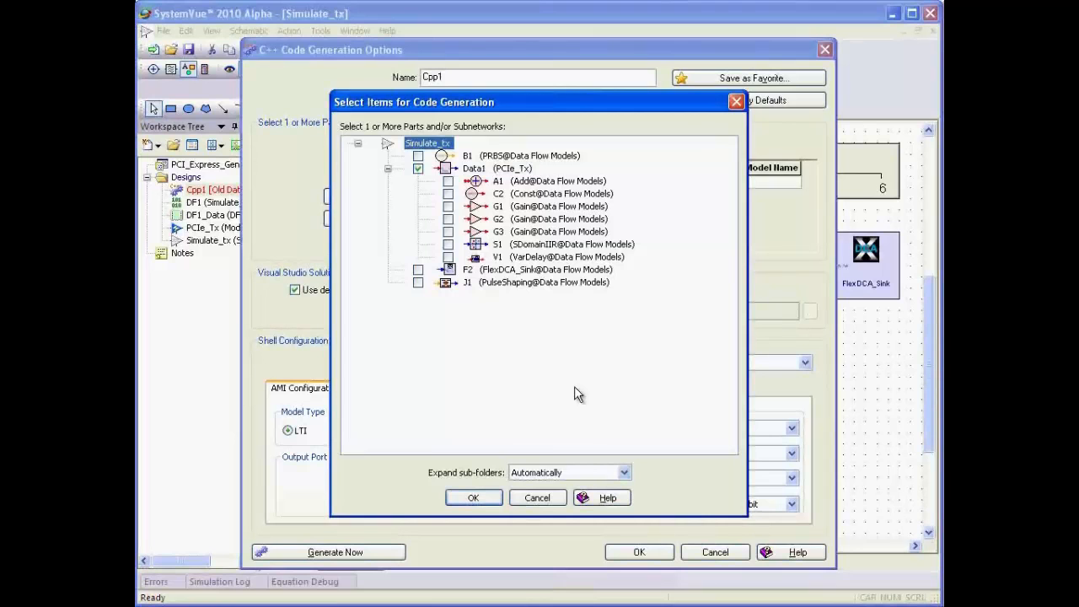
{"action": "left_click", "coordinate": [473, 495]}
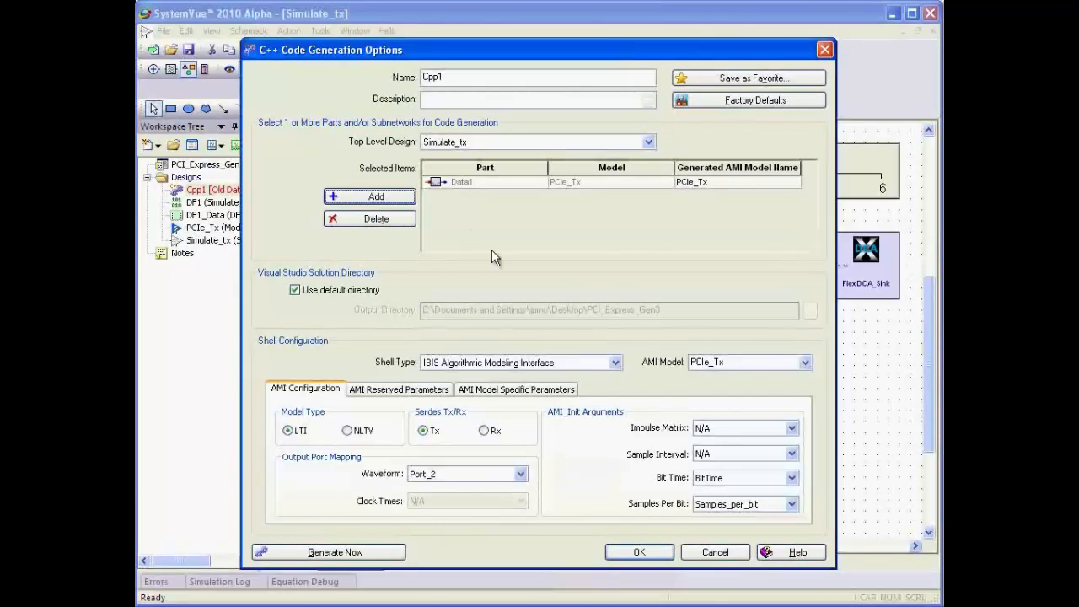
{"action": "mouse_move", "coordinate": [754, 378]}
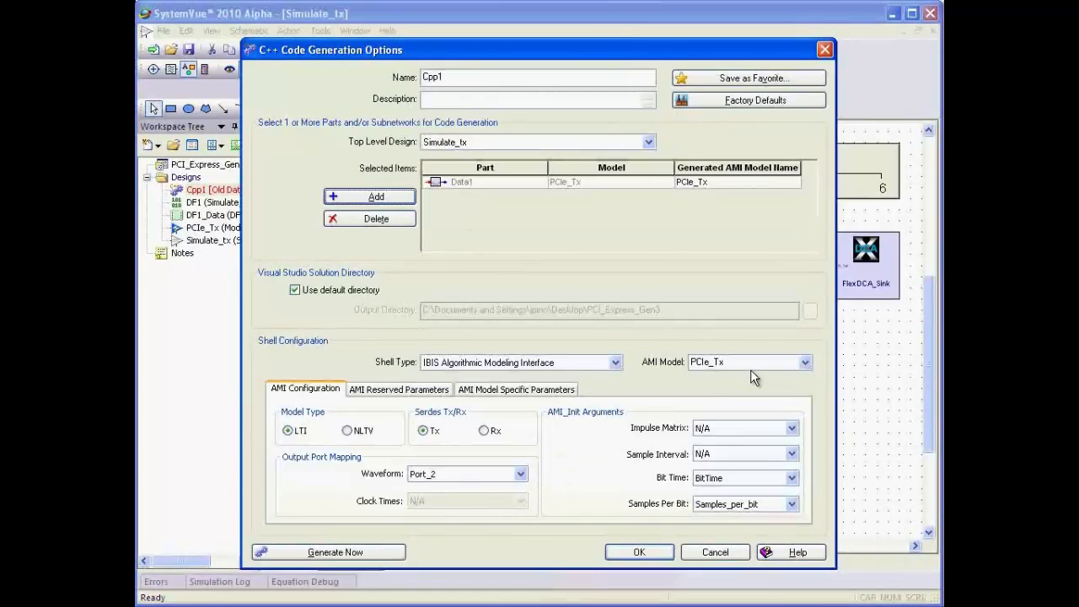
{"action": "mouse_move", "coordinate": [732, 344]}
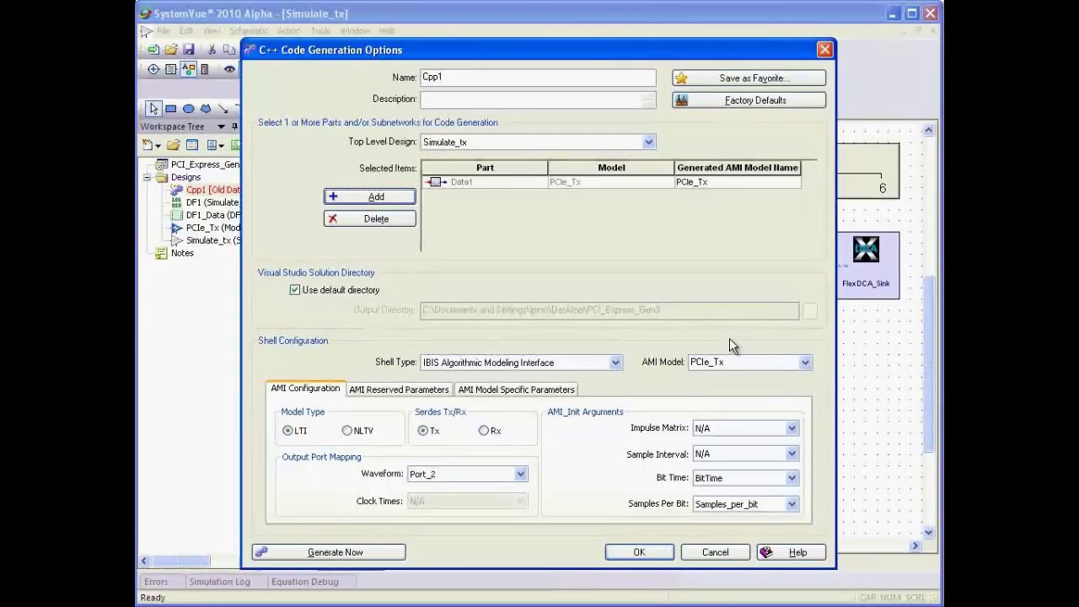
{"action": "mouse_move", "coordinate": [745, 320]}
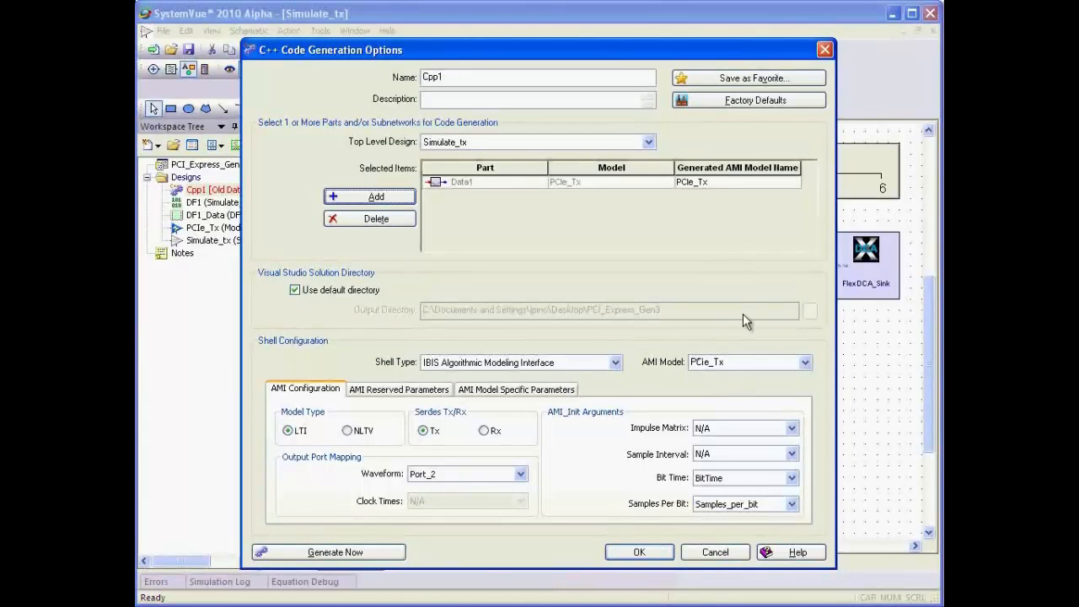
{"action": "mouse_move", "coordinate": [690, 441]}
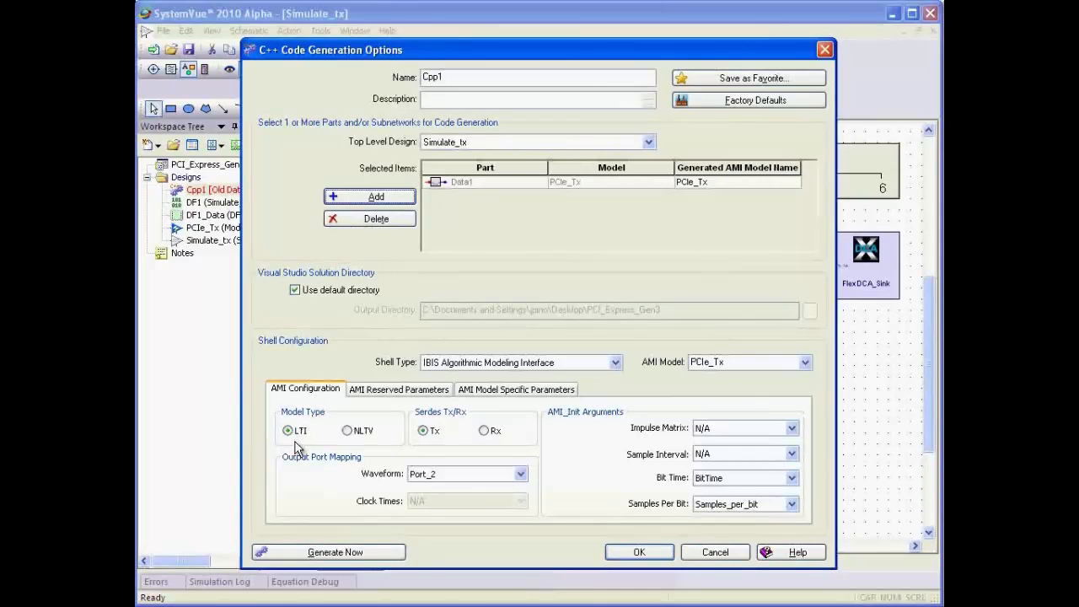
{"action": "mouse_move", "coordinate": [452, 459]}
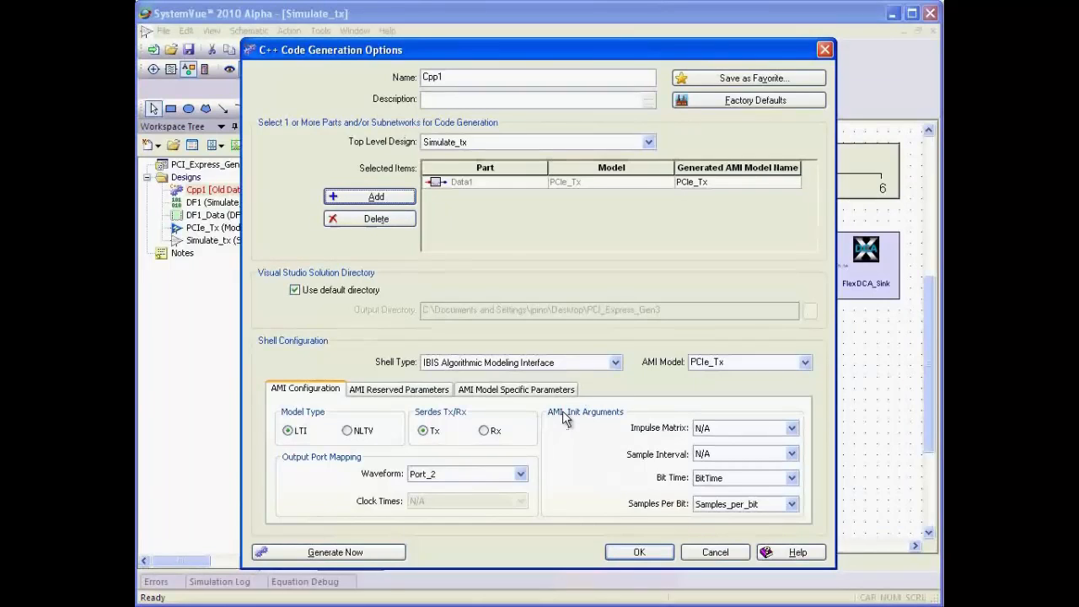
{"action": "mouse_move", "coordinate": [626, 501]}
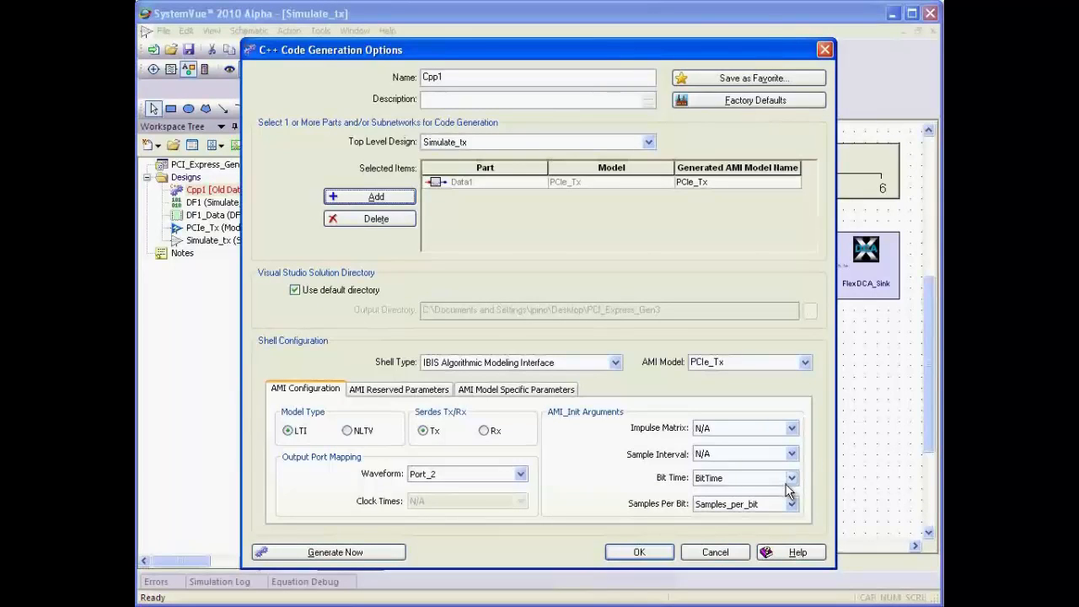
Step: Confirm de_emphasis is exported as a model-specific AMI parameter and generate the IBIS-AMI C++ code
{"action": "left_click", "coordinate": [516, 388]}
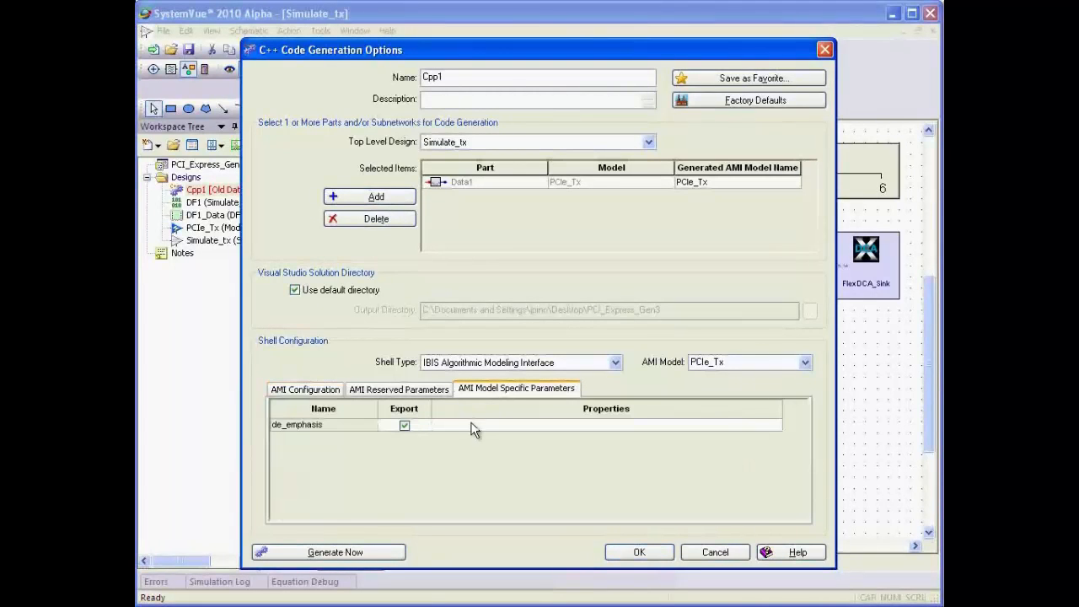
{"action": "mouse_move", "coordinate": [305, 455]}
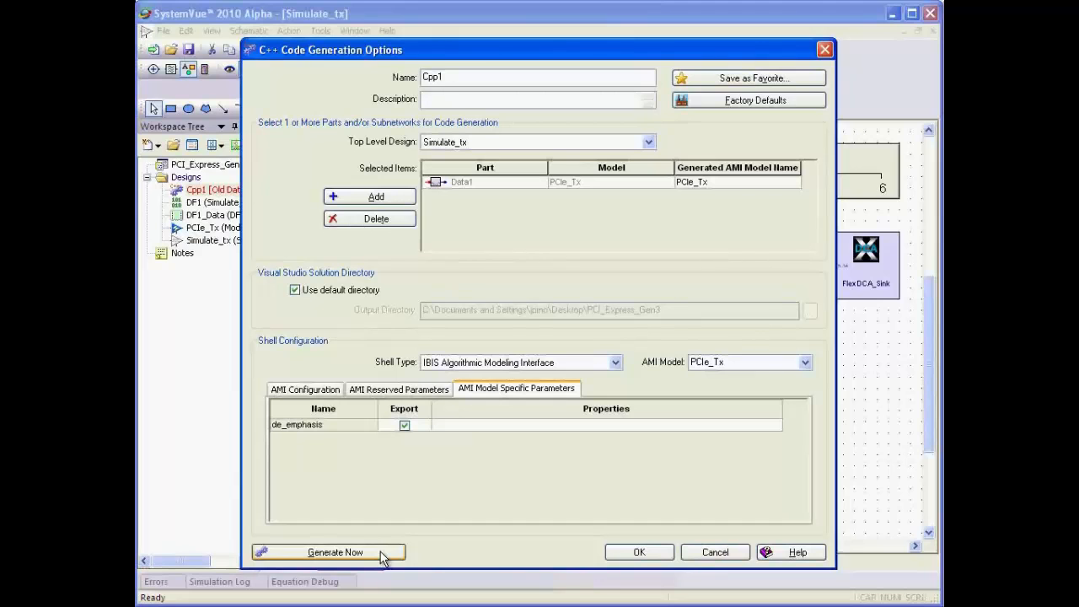
{"action": "left_click", "coordinate": [324, 553]}
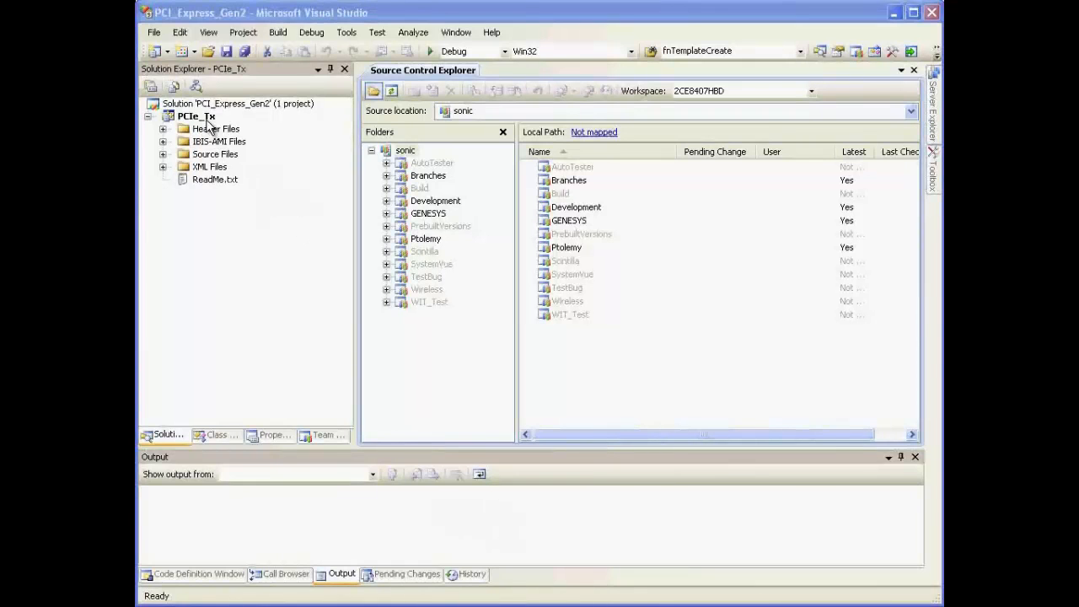
Step: Build the PCIe_Tx project from Solution Explorer
{"action": "right_click", "coordinate": [195, 115]}
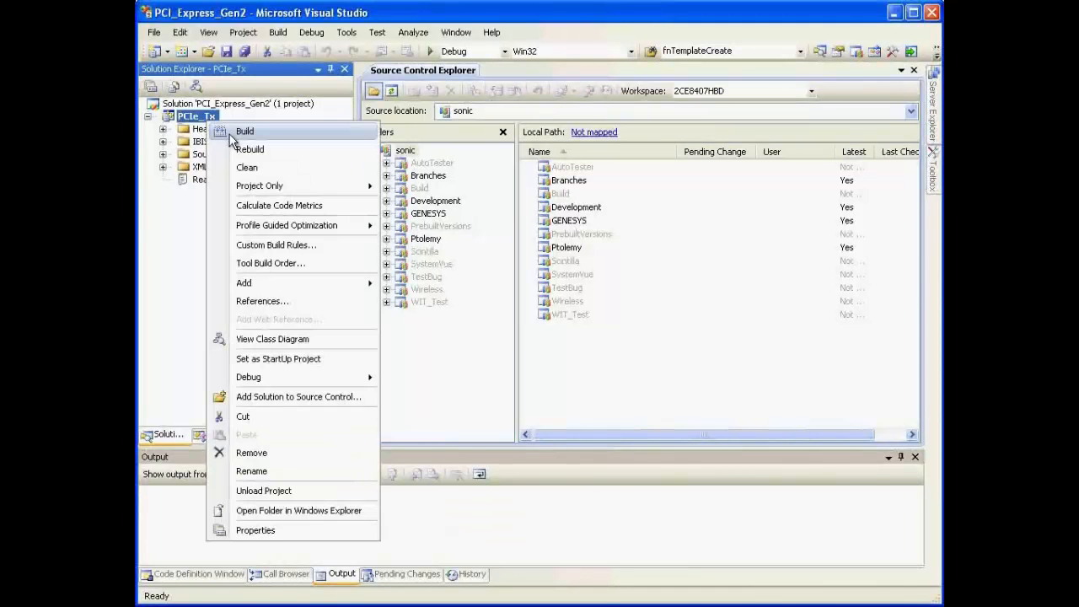
{"action": "left_click", "coordinate": [244, 132]}
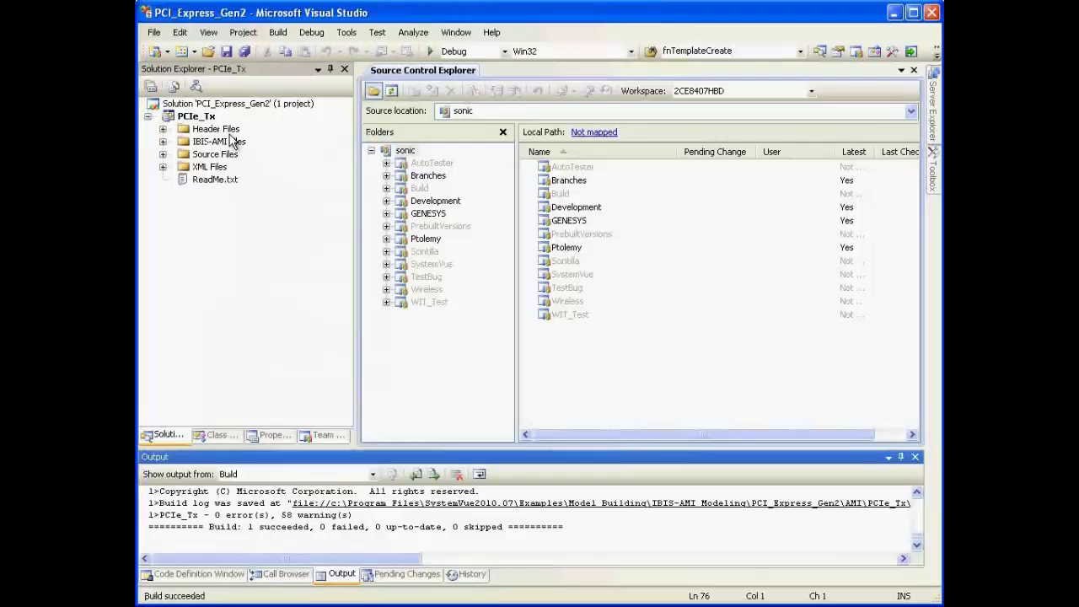